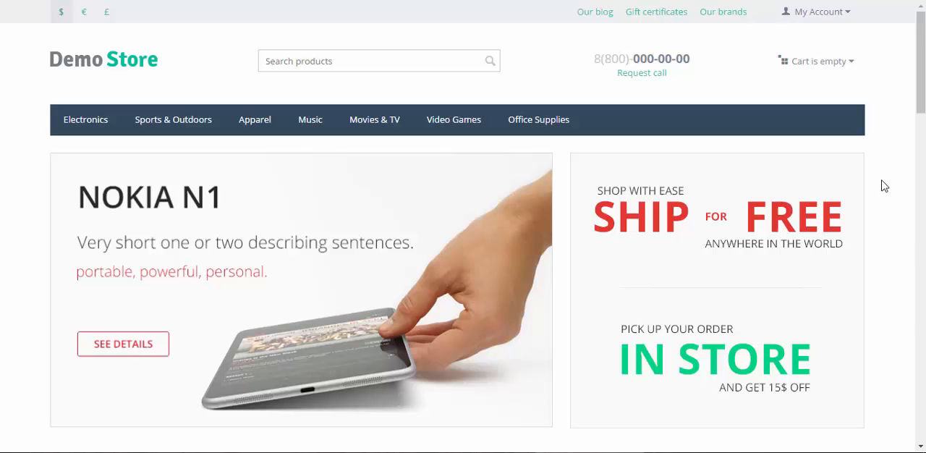
pyautogui.moveTo(884, 181)
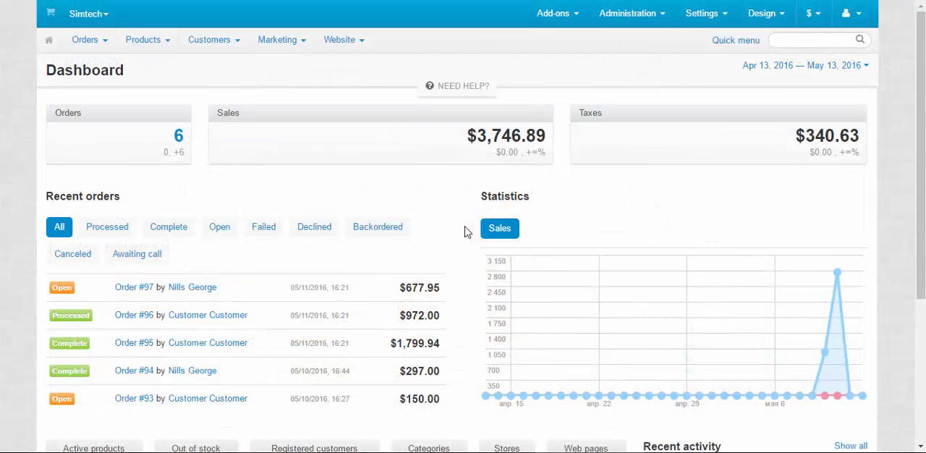
# In General settings, enable selling downloadable products under Catalog.
pyautogui.click(705, 13)
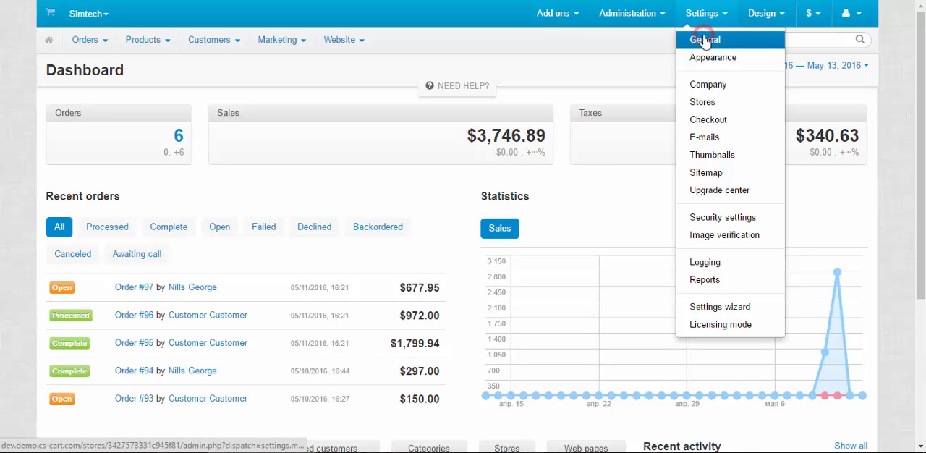
pyautogui.click(705, 40)
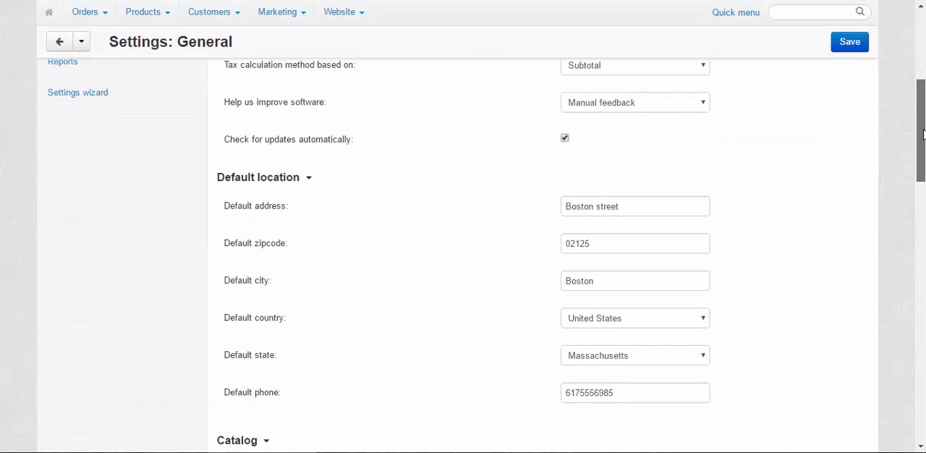
pyautogui.scroll(-3)
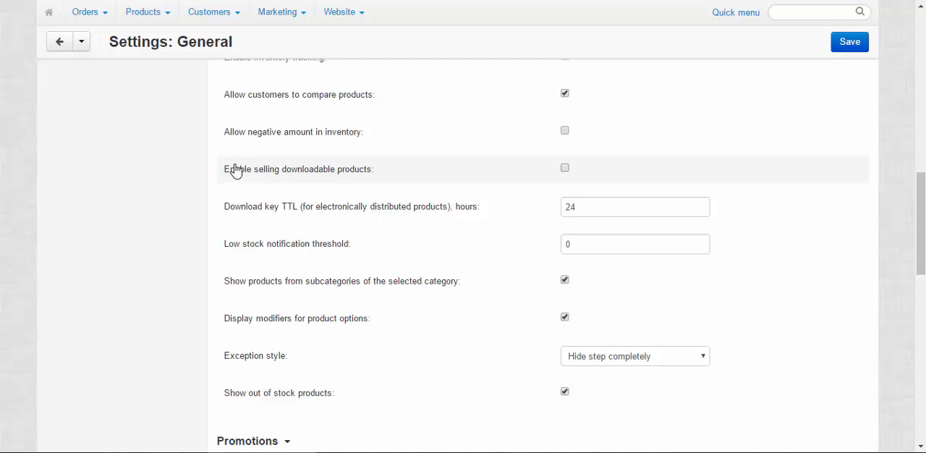
pyautogui.moveTo(375, 178)
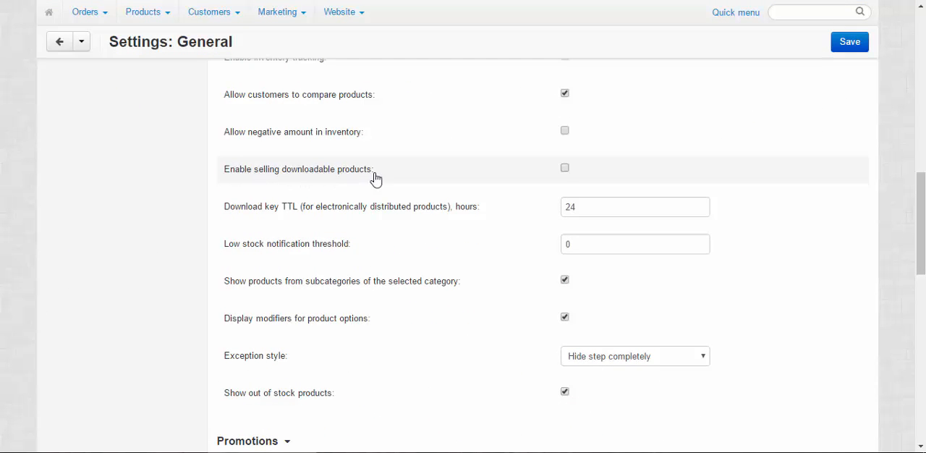
pyautogui.click(564, 167)
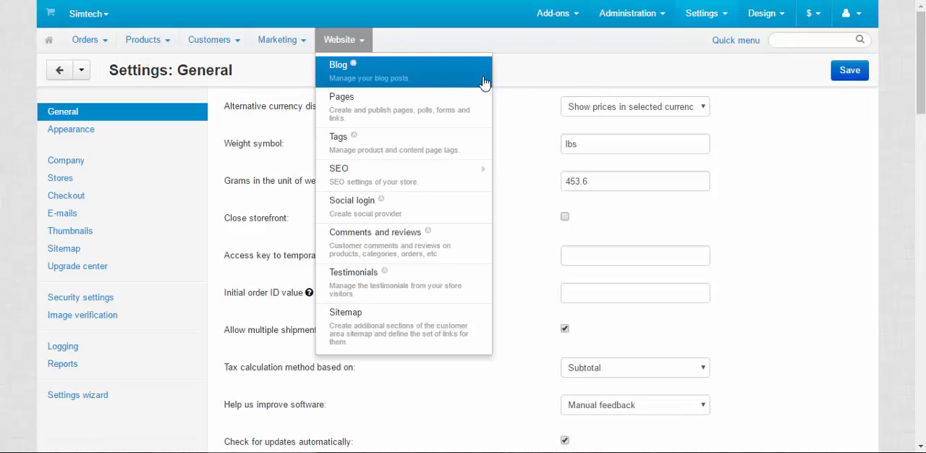
pyautogui.click(549, 70)
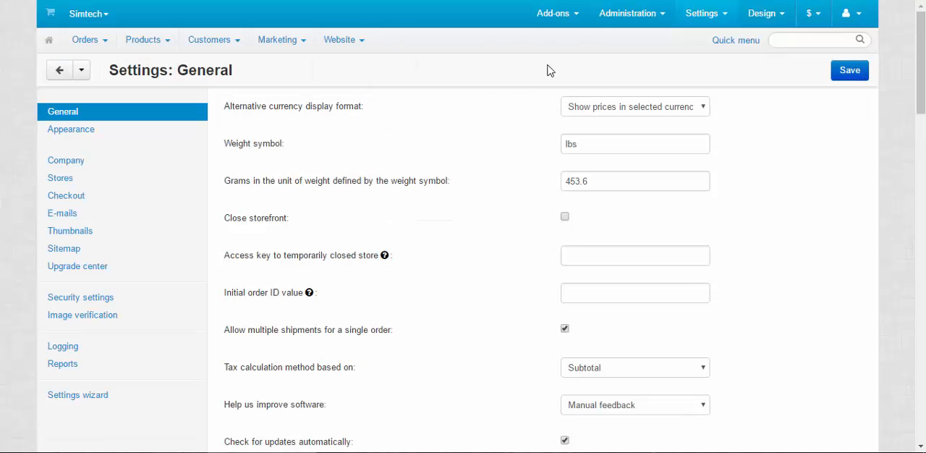
pyautogui.moveTo(578, 68)
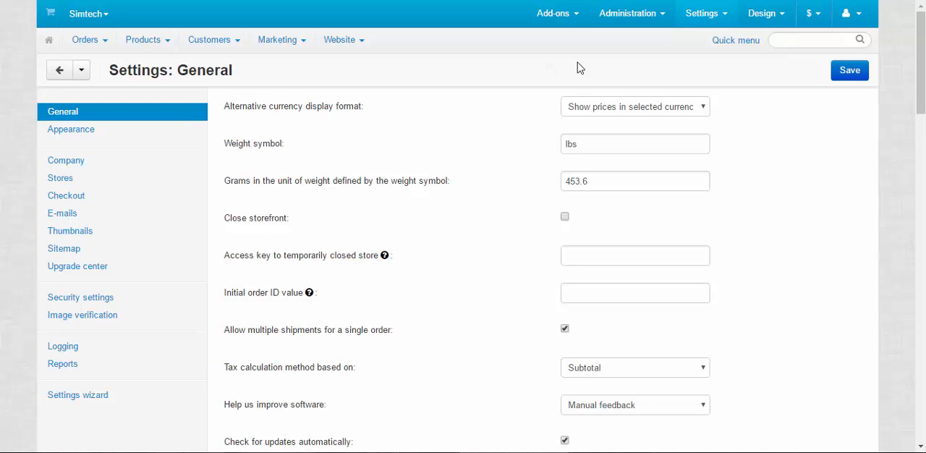
# Add a new product from the products list and name it 'Adidas History 2013'.
pyautogui.click(143, 39)
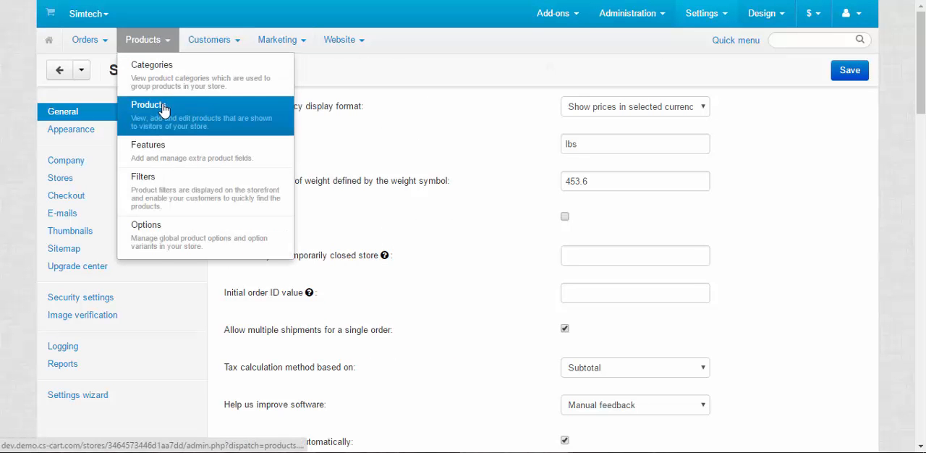
pyautogui.click(148, 105)
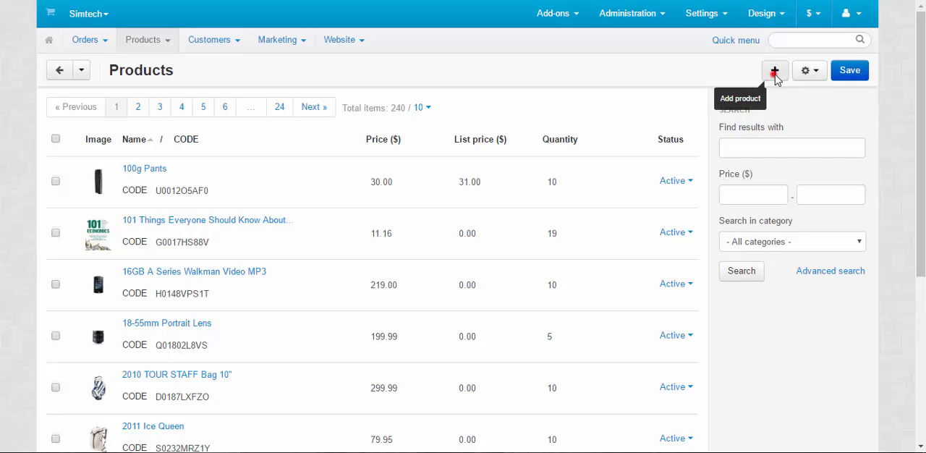
pyautogui.click(775, 70)
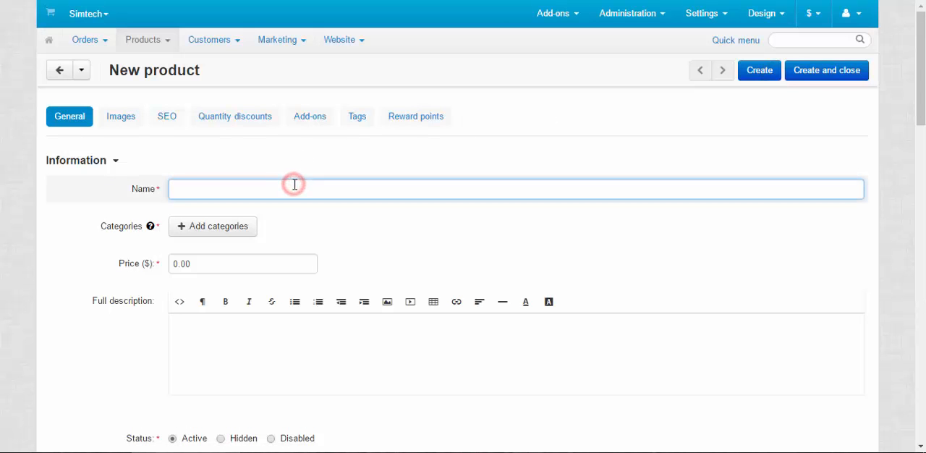
pyautogui.write('Adidas')
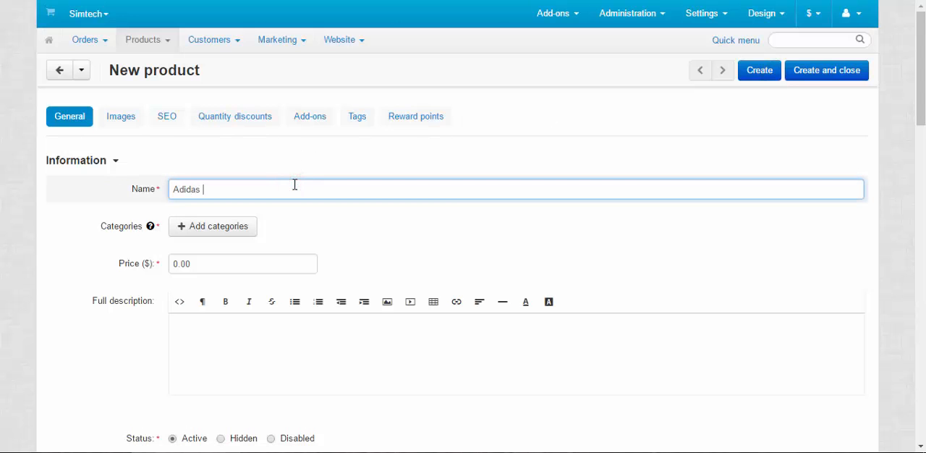
pyautogui.write('History')
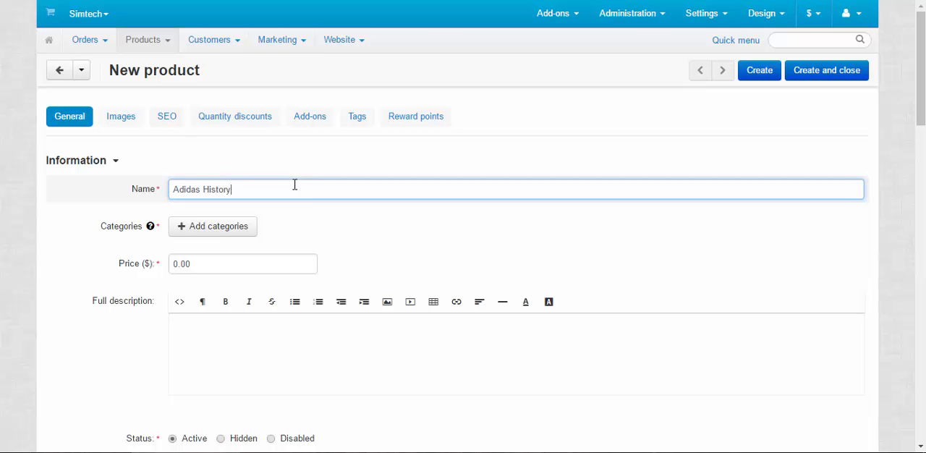
pyautogui.write('2013')
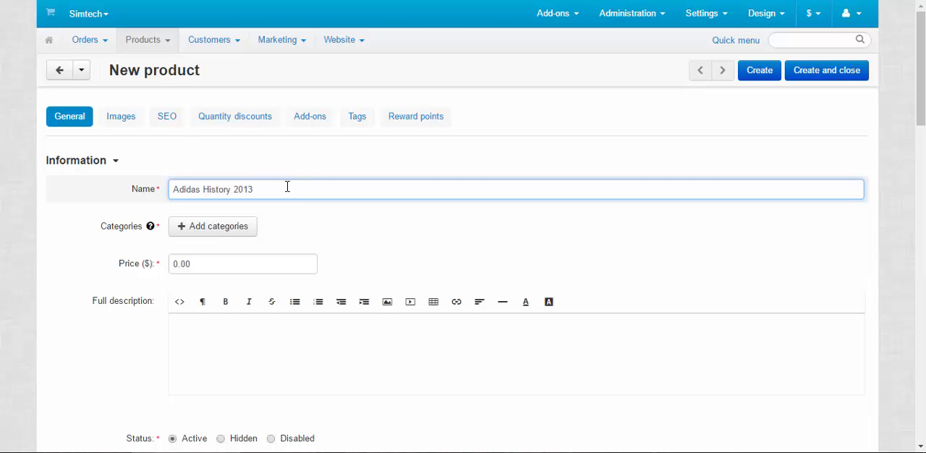
# Assign the Books category to the new product.
pyautogui.click(213, 226)
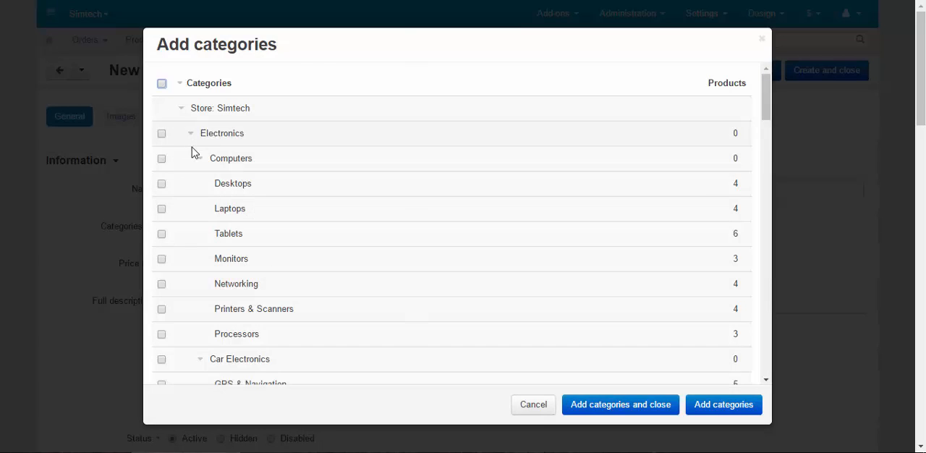
pyautogui.scroll(-3)
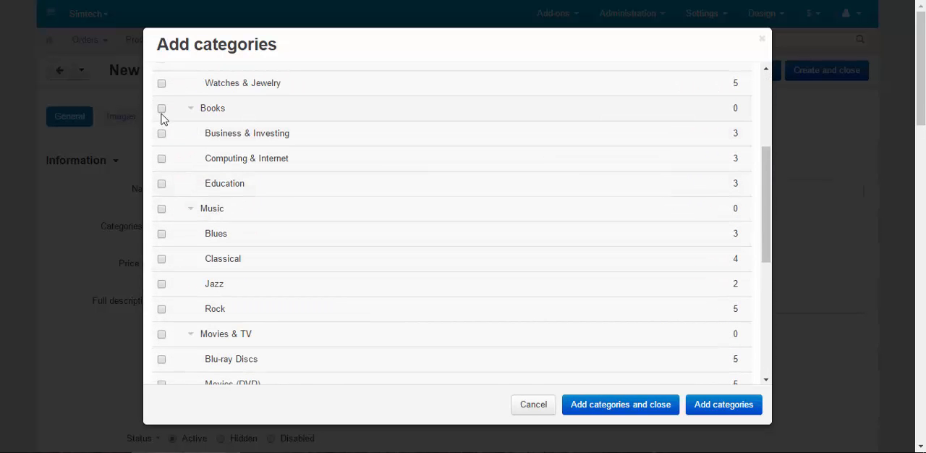
pyautogui.click(161, 108)
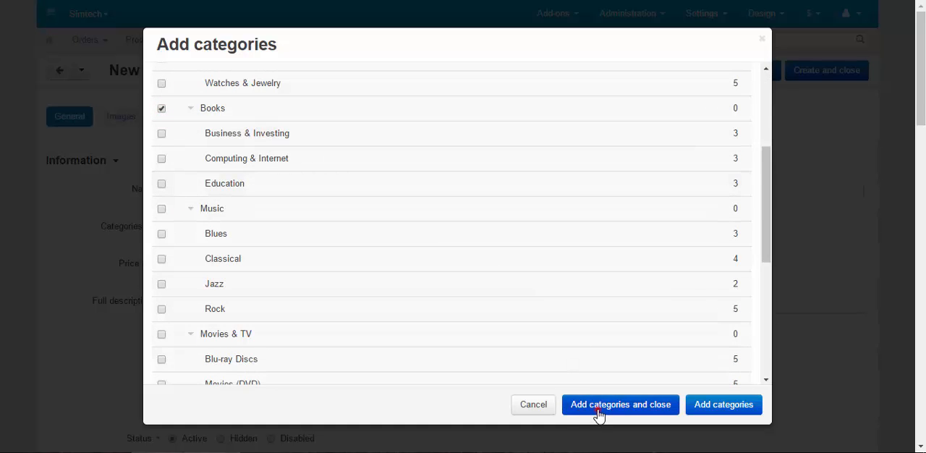
pyautogui.click(620, 405)
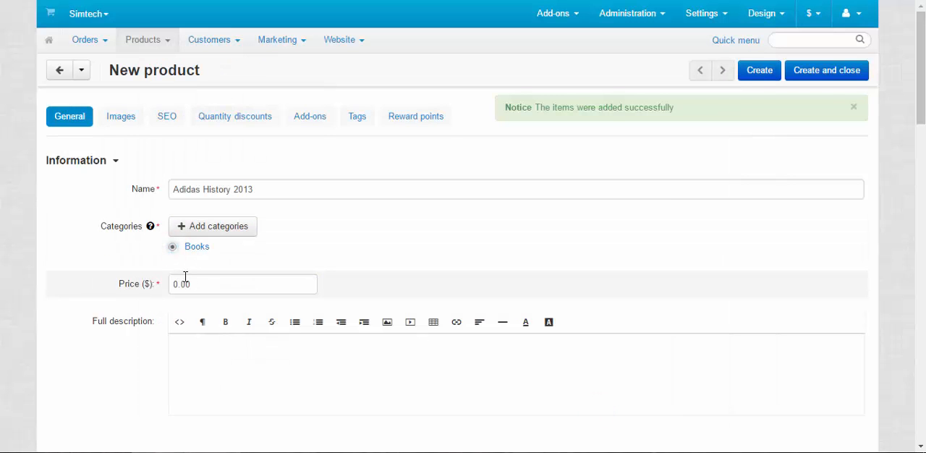
# Set price 45.00 and 5 items in stock, then create the product.
pyautogui.click(242, 283)
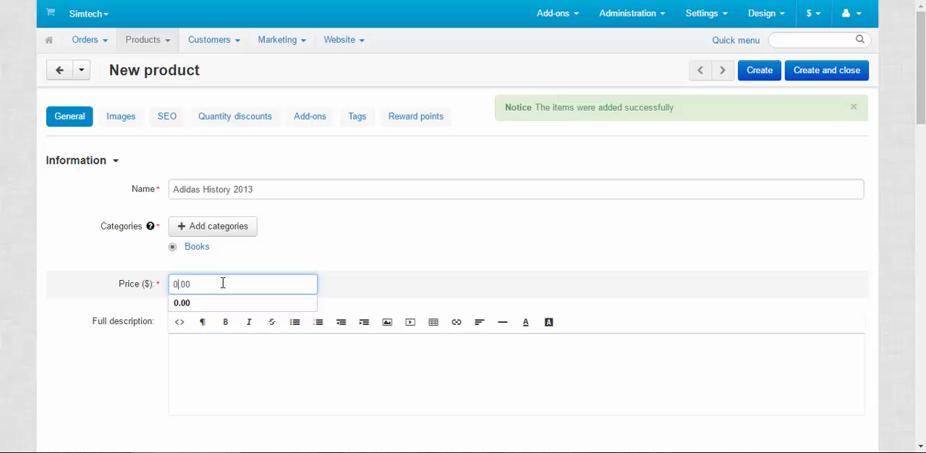
pyautogui.write('45.00')
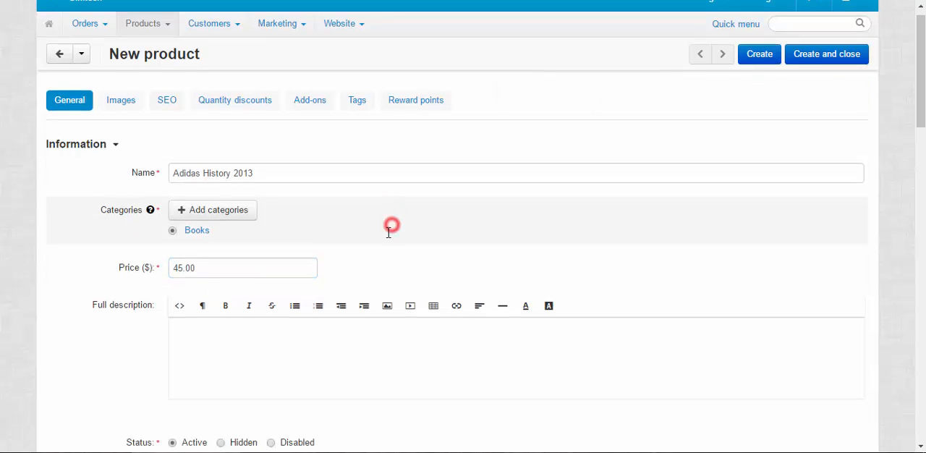
pyautogui.scroll(-3)
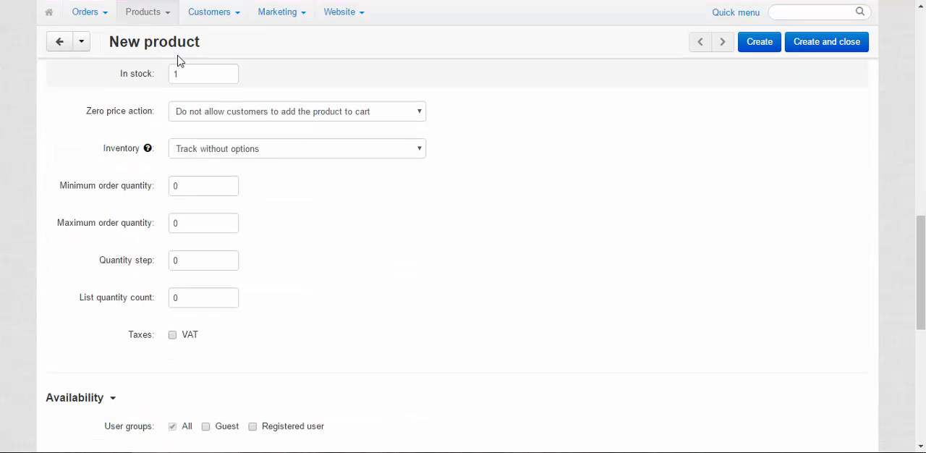
pyautogui.tripleClick(203, 73)
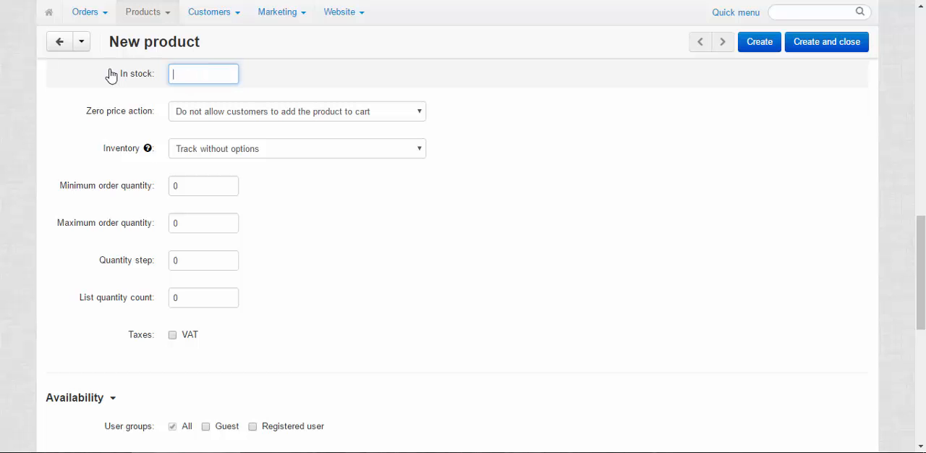
pyautogui.write('5')
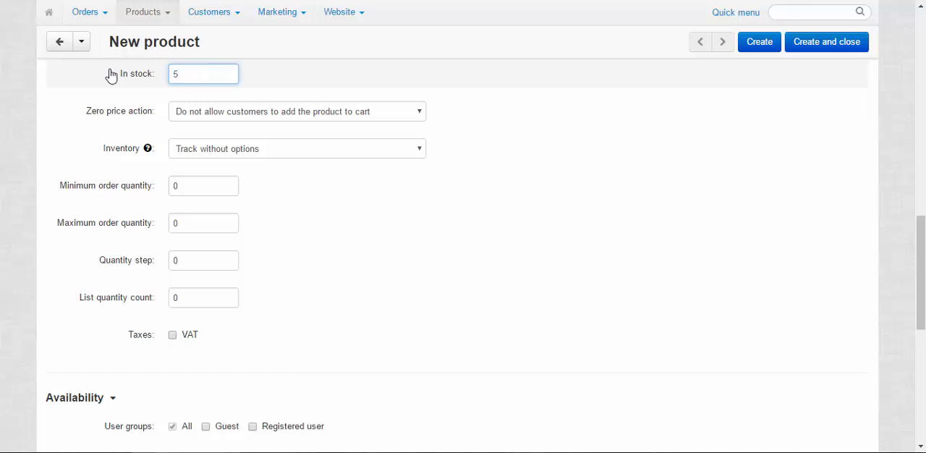
pyautogui.scroll(3)
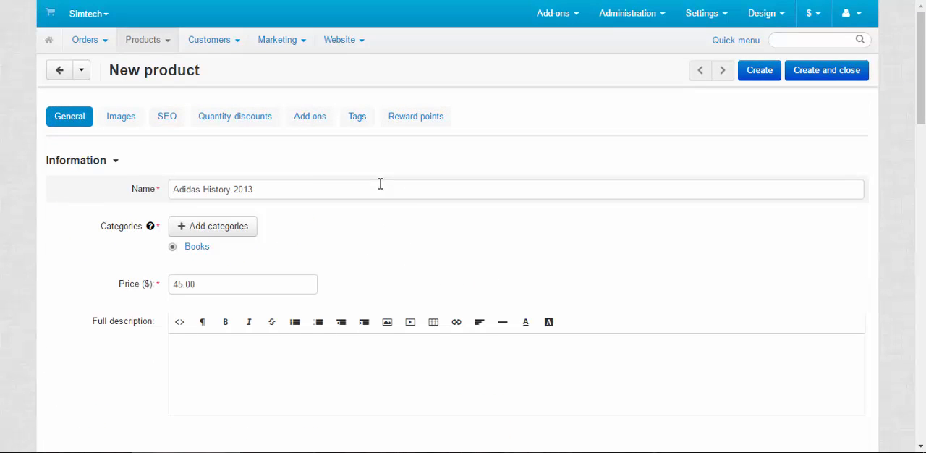
pyautogui.click(759, 70)
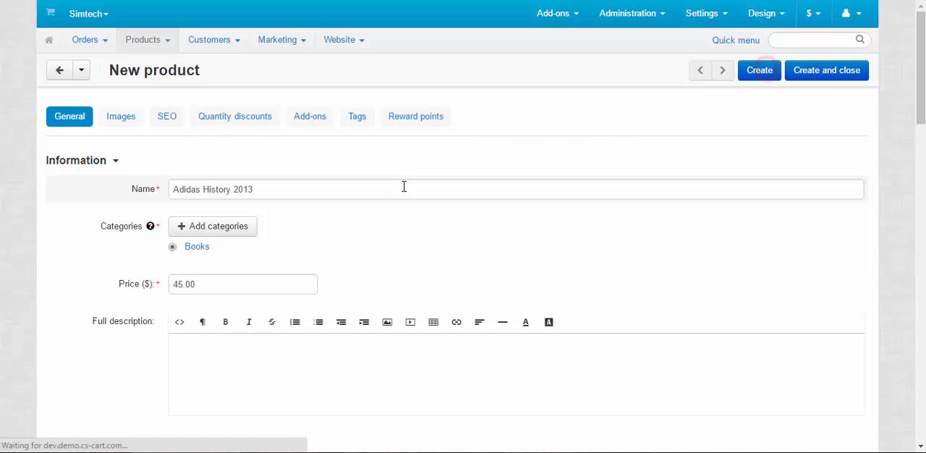
# Show the product's Files to sell section.
pyautogui.click(759, 69)
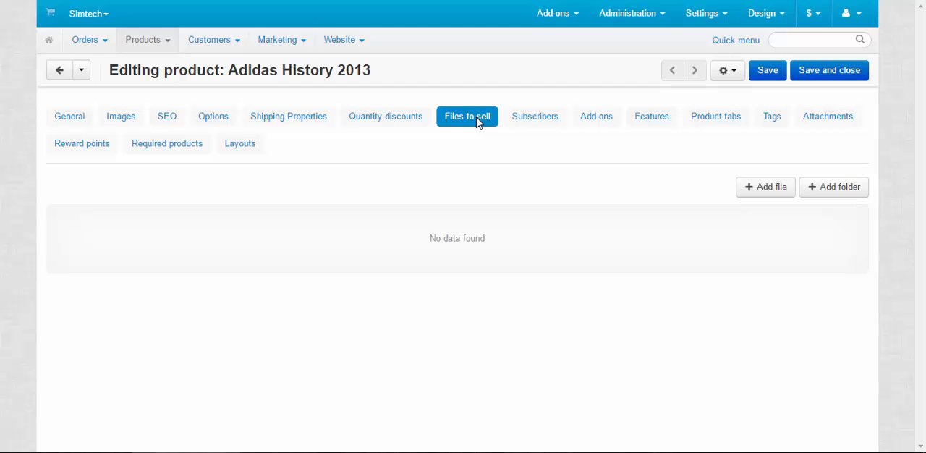
pyautogui.moveTo(845, 238)
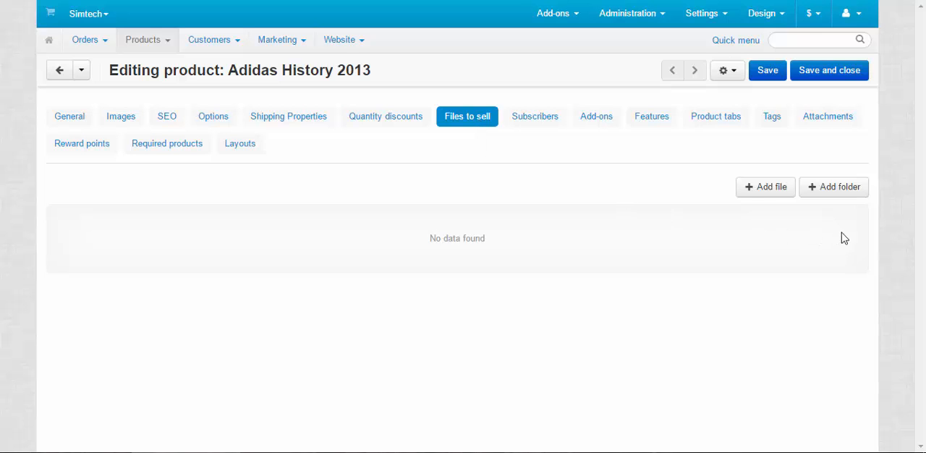
pyautogui.moveTo(827, 210)
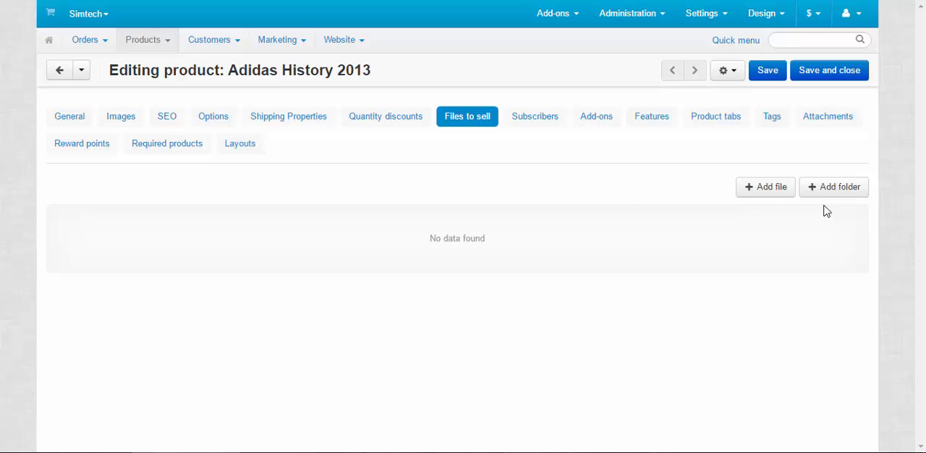
pyautogui.moveTo(684, 188)
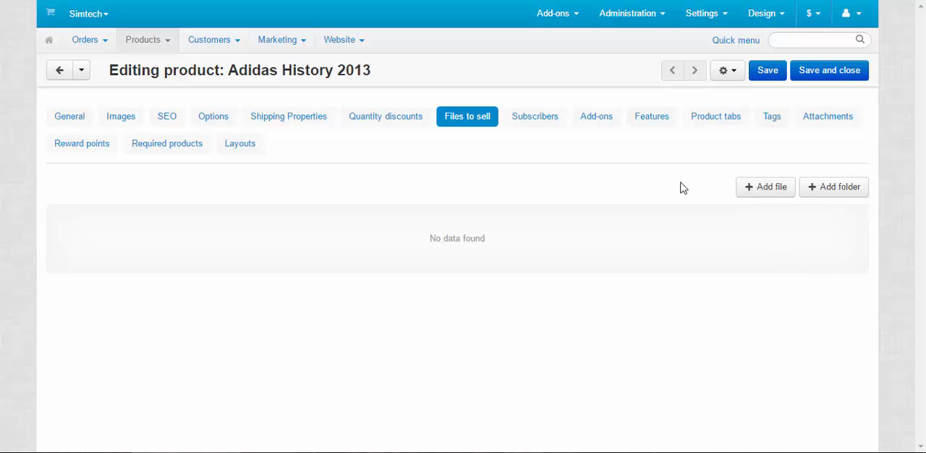
pyautogui.moveTo(788, 226)
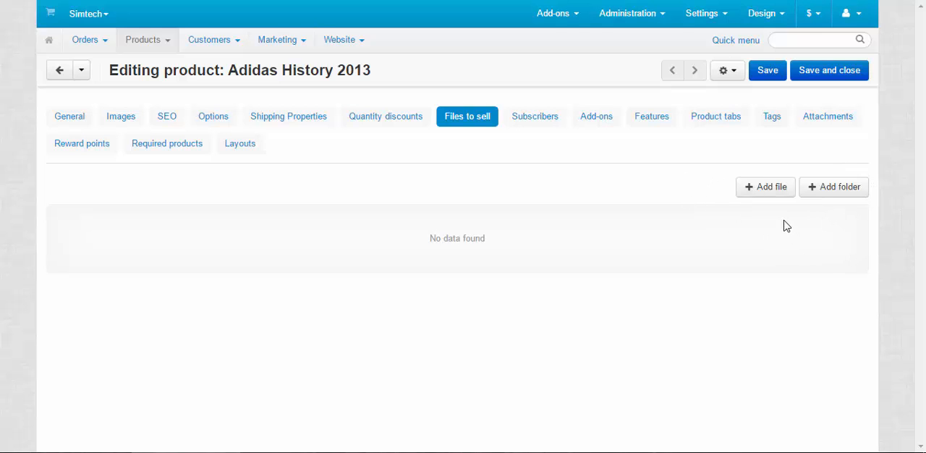
pyautogui.moveTo(766, 186)
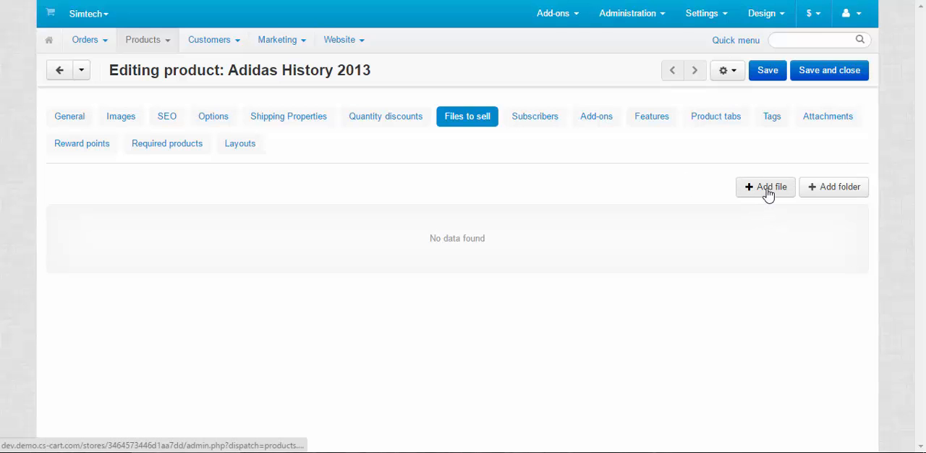
# Add file 'AH 2013' at position 1 with adidas-group_gb_2013_en.pdf and adidas+history.pdf preview.
pyautogui.click(766, 187)
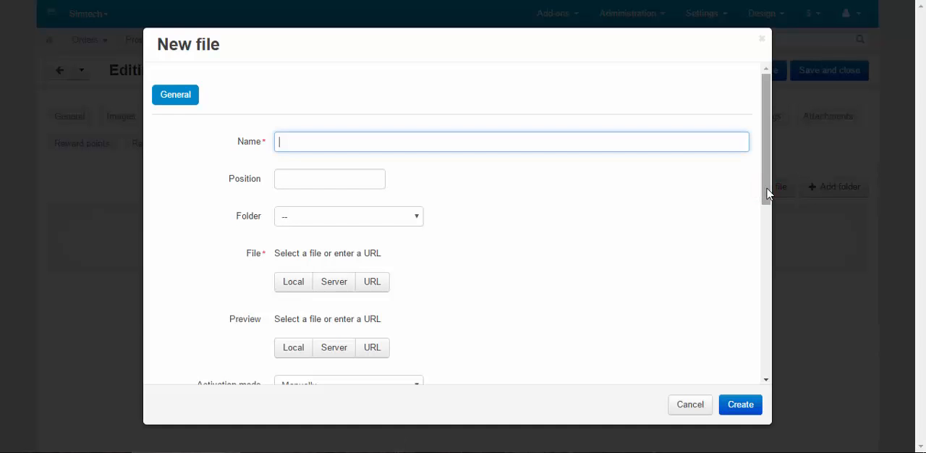
pyautogui.write('A')
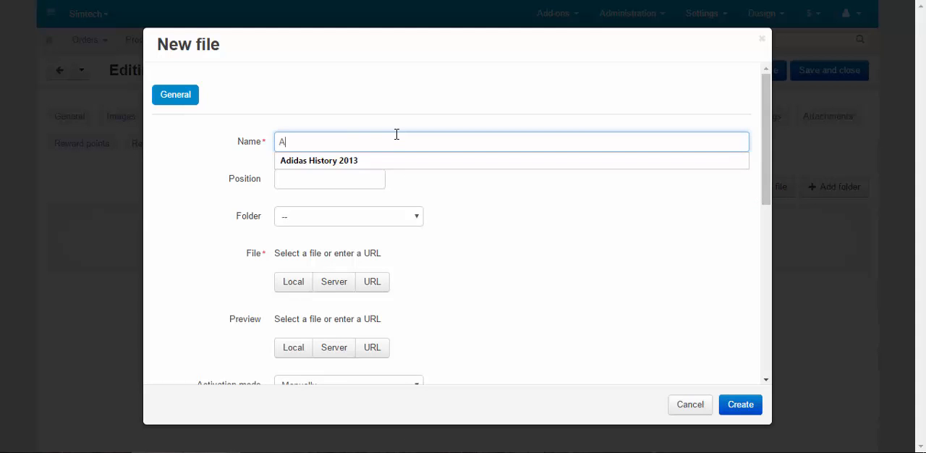
pyautogui.write('H 2013')
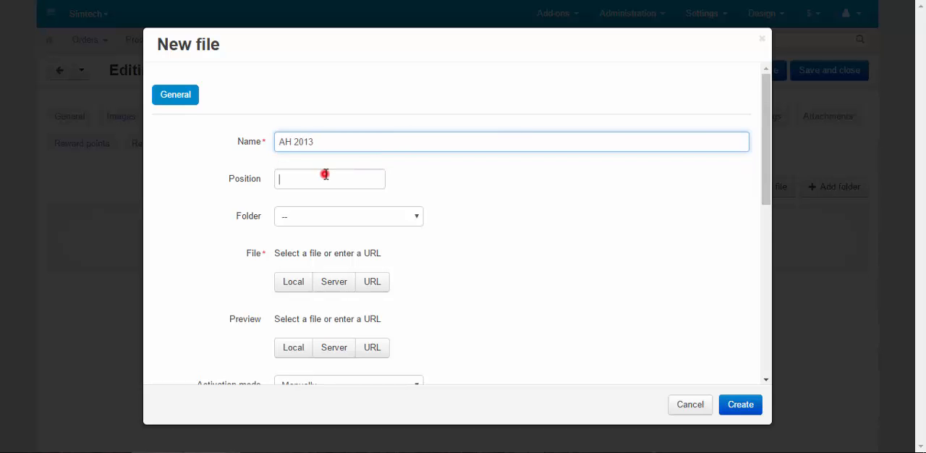
pyautogui.write('1')
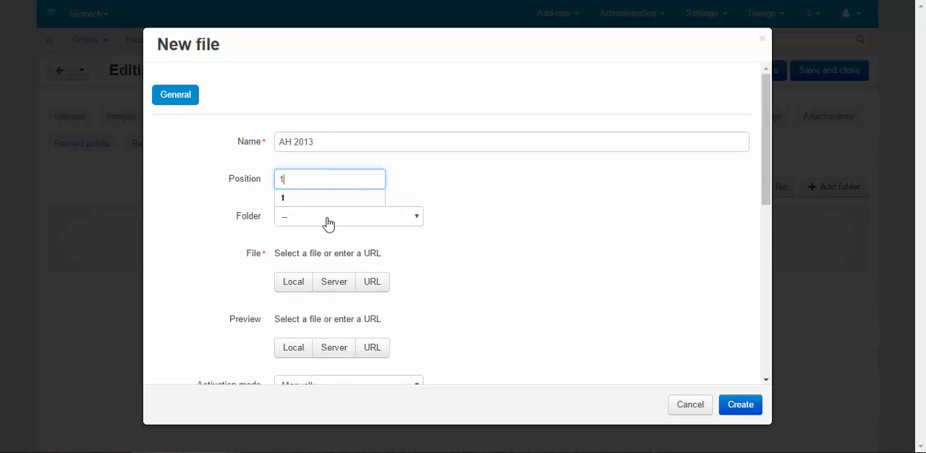
pyautogui.click(293, 281)
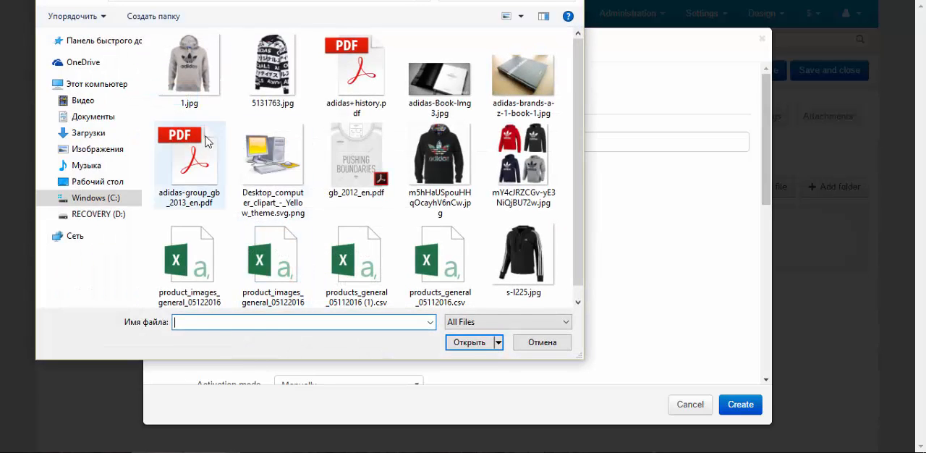
pyautogui.click(468, 342)
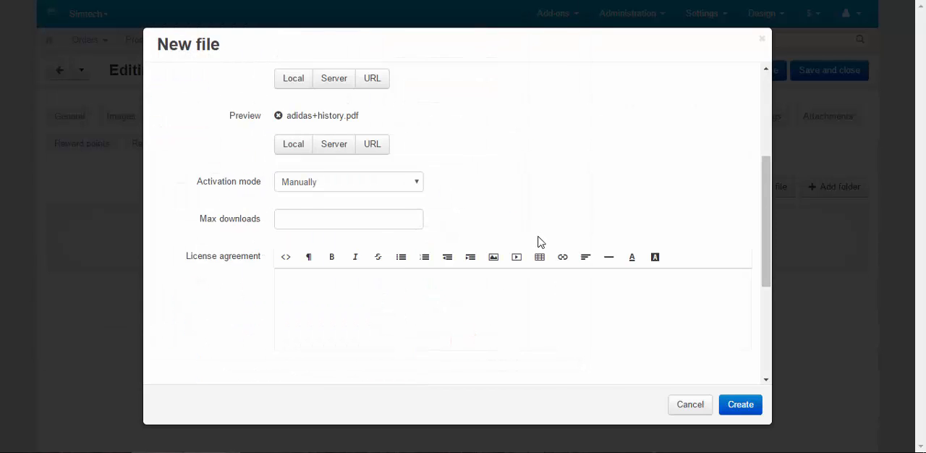
pyautogui.scroll(3)
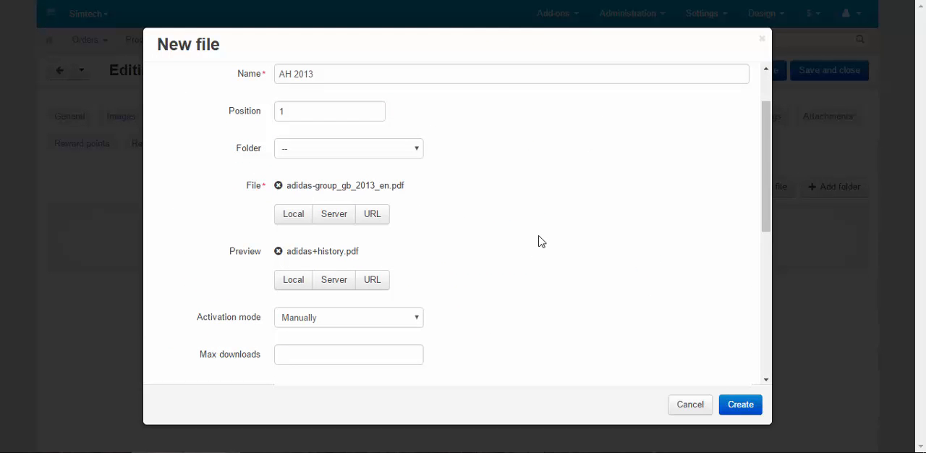
pyautogui.moveTo(235, 254)
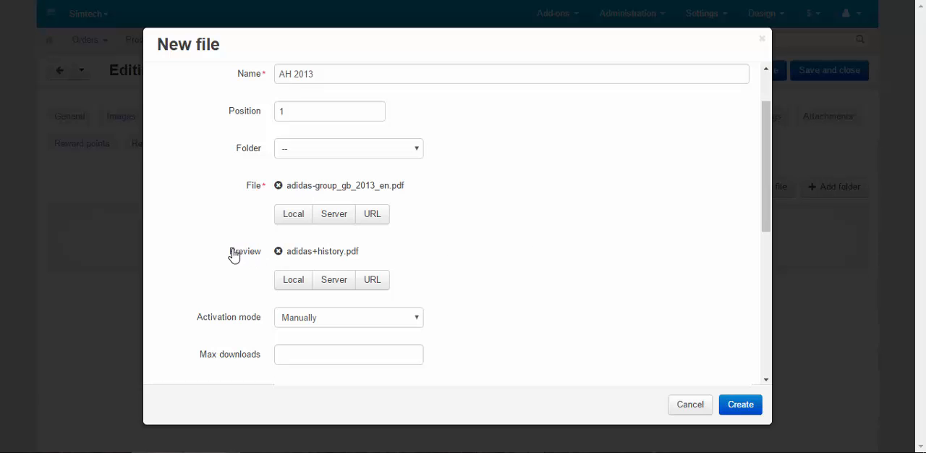
pyautogui.scroll(-3)
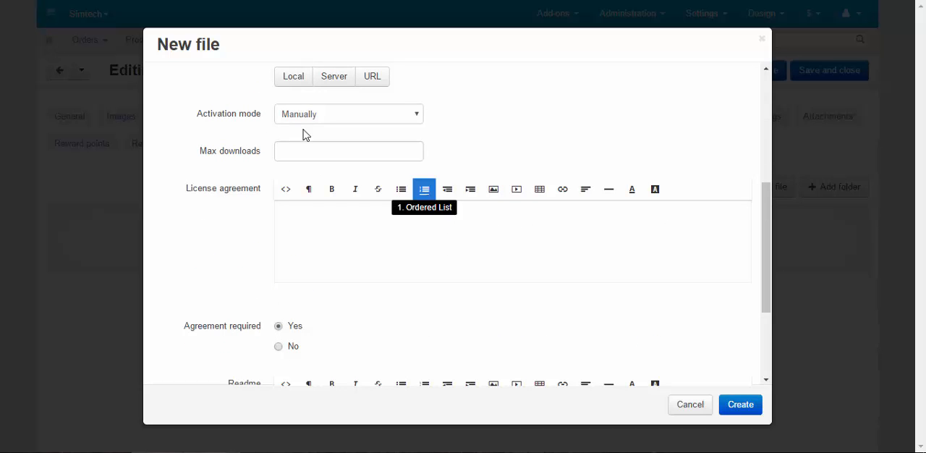
# Set the file's activation to 'After full payment' with 5 max downloads.
pyautogui.click(348, 113)
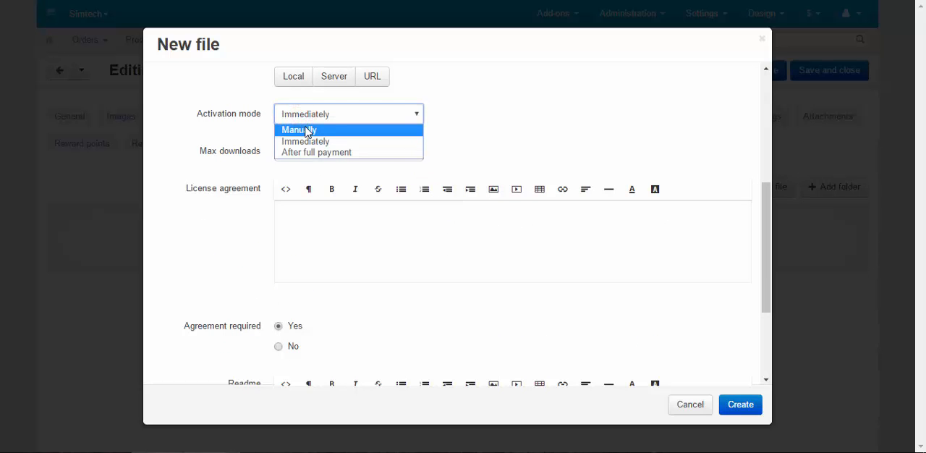
pyautogui.click(298, 129)
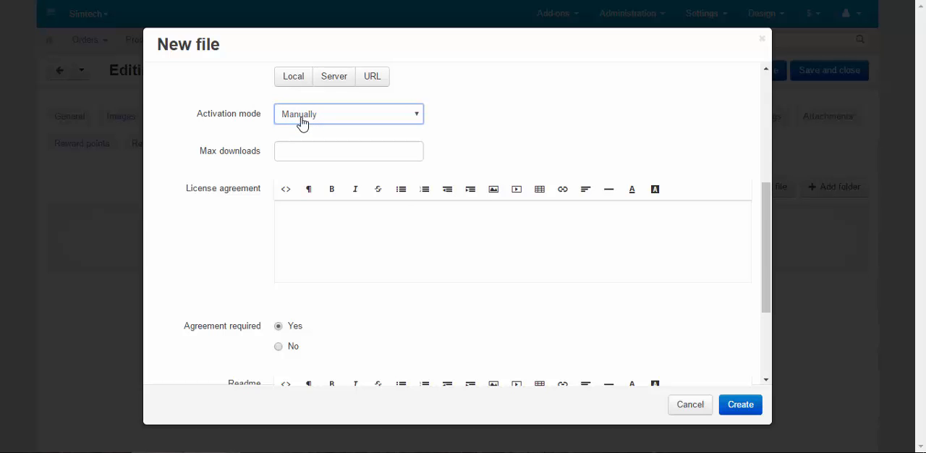
pyautogui.click(347, 114)
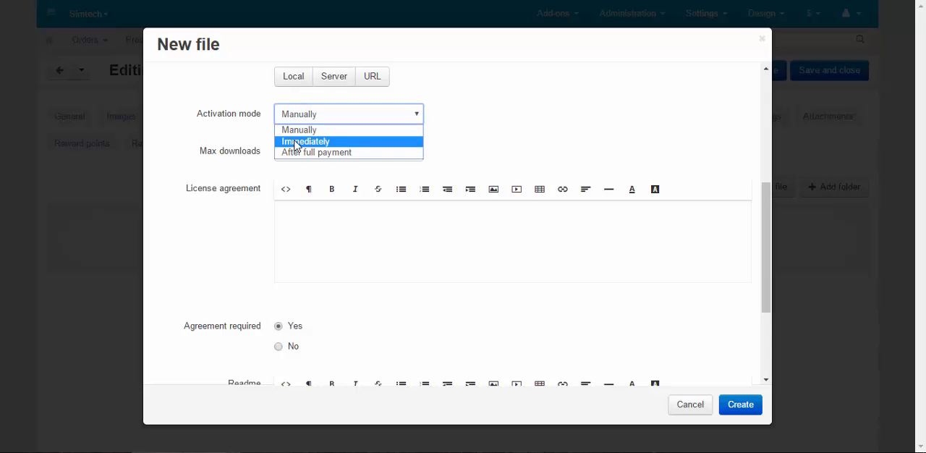
pyautogui.moveTo(300, 152)
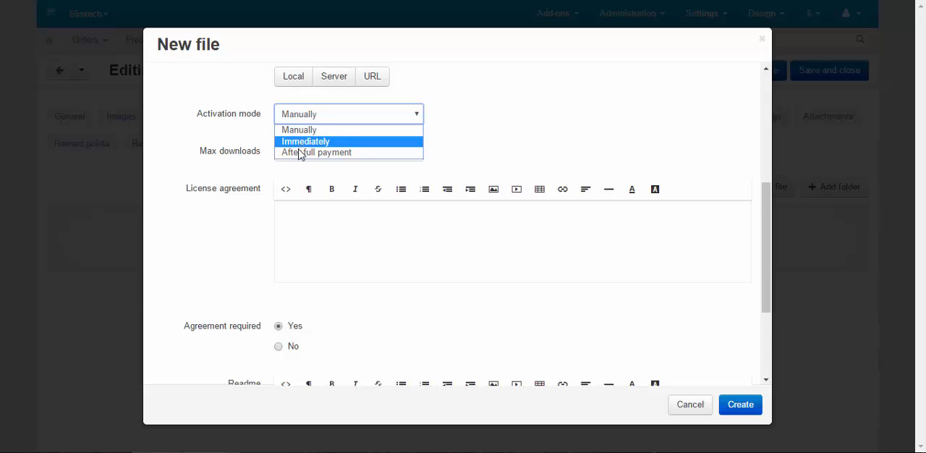
pyautogui.moveTo(316, 152)
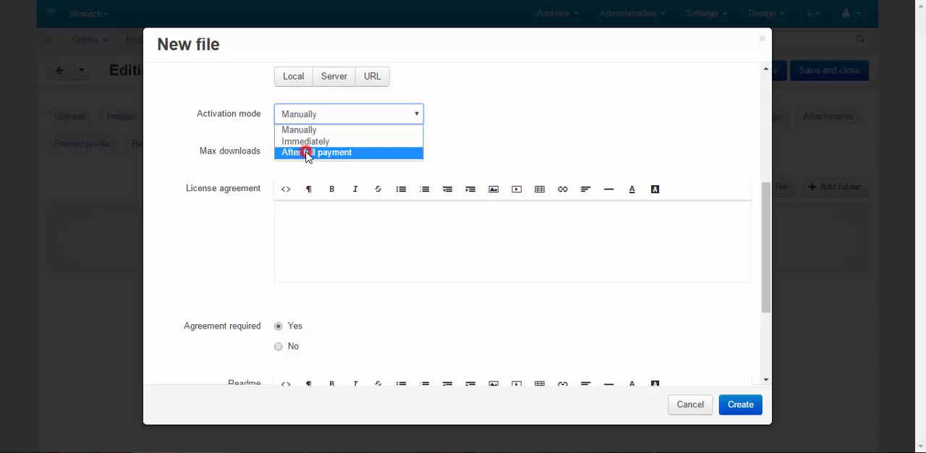
pyautogui.click(315, 152)
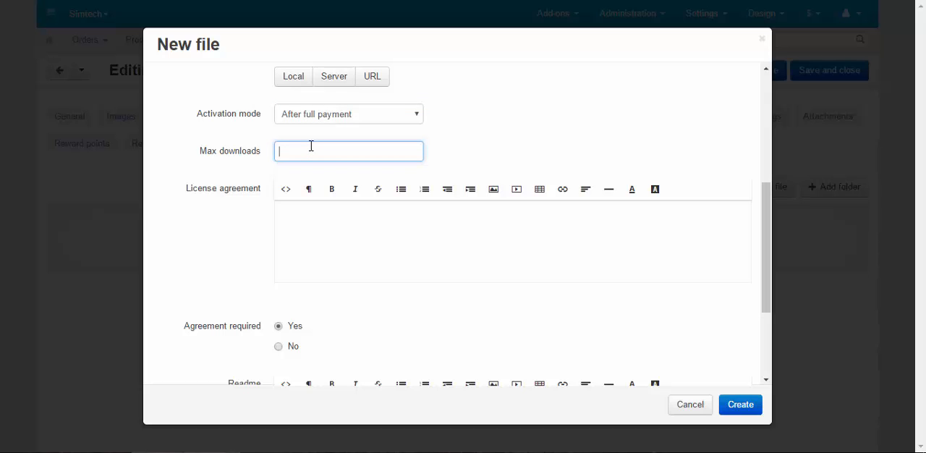
pyautogui.write('5')
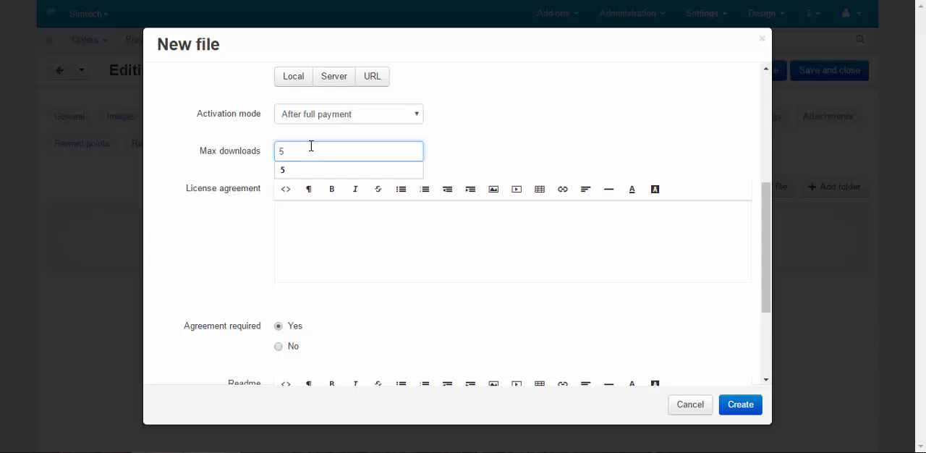
pyautogui.scroll(-3)
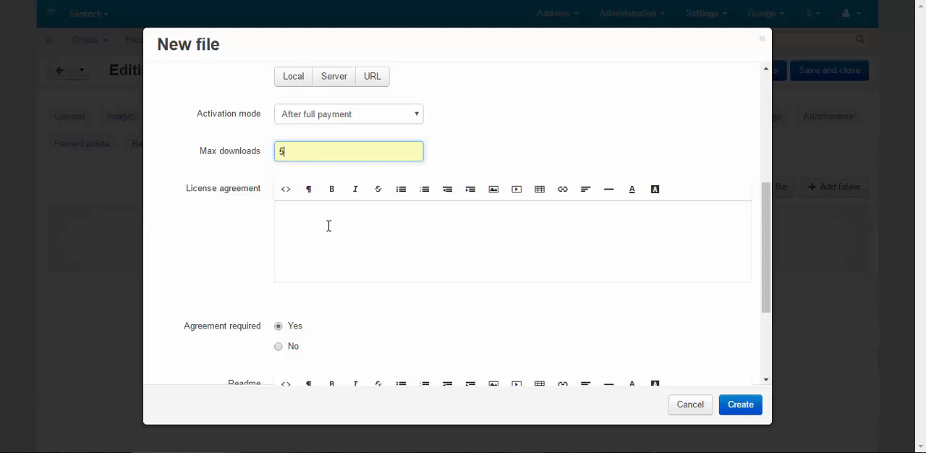
pyautogui.click(278, 345)
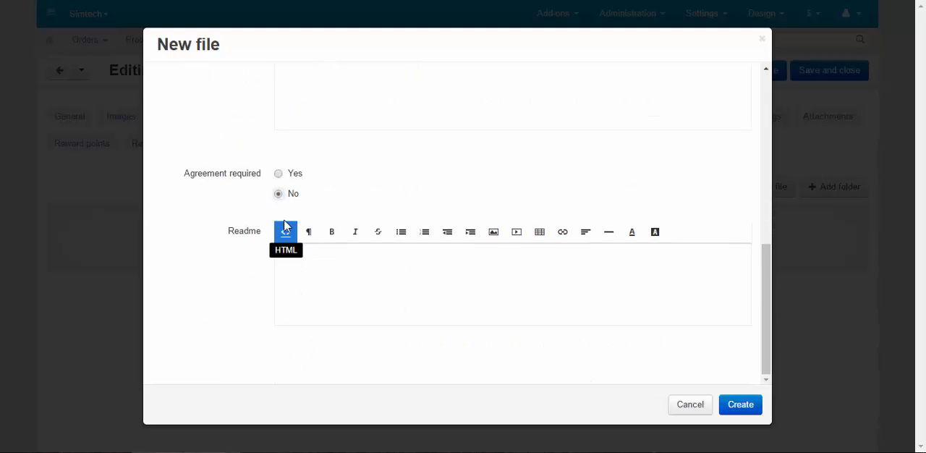
pyautogui.moveTo(349, 259)
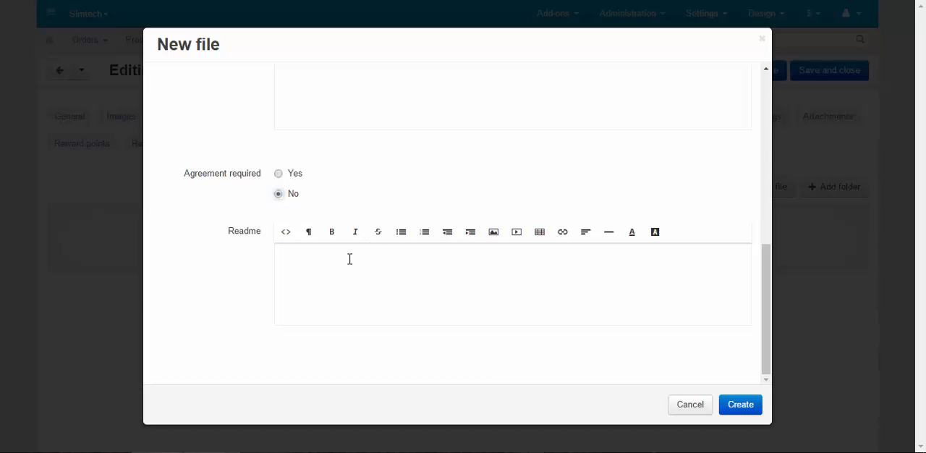
pyautogui.moveTo(355, 268)
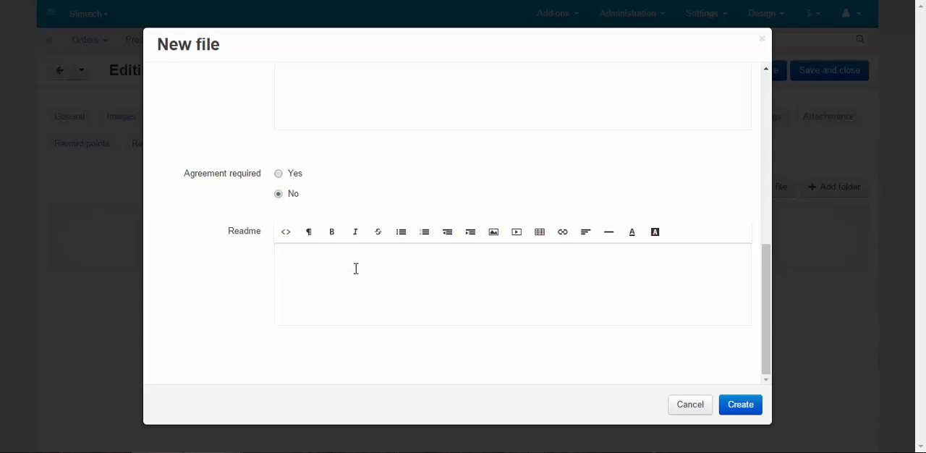
# Enter the readme 'Read this before buying!' and create the AH 2013 file.
pyautogui.write('Read')
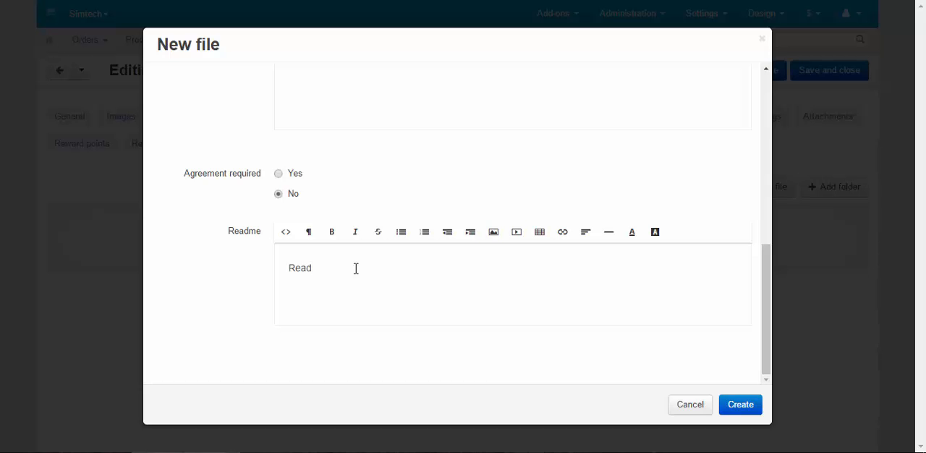
pyautogui.write('t')
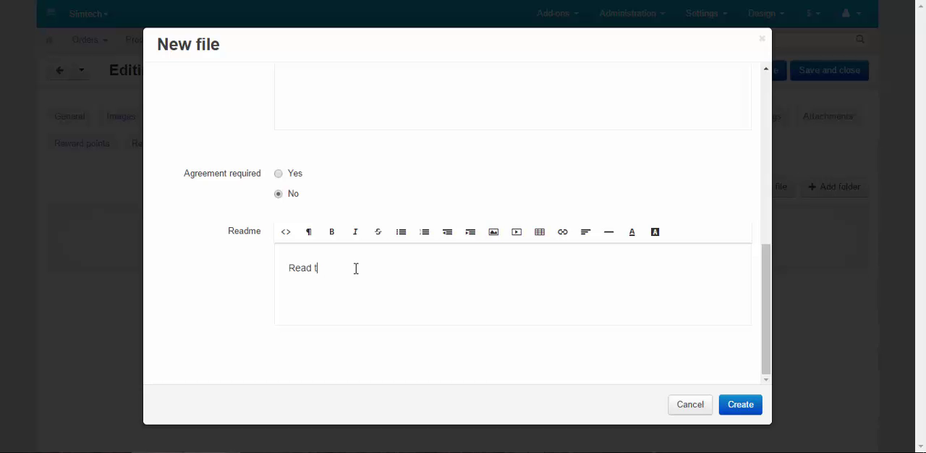
pyautogui.write('his be')
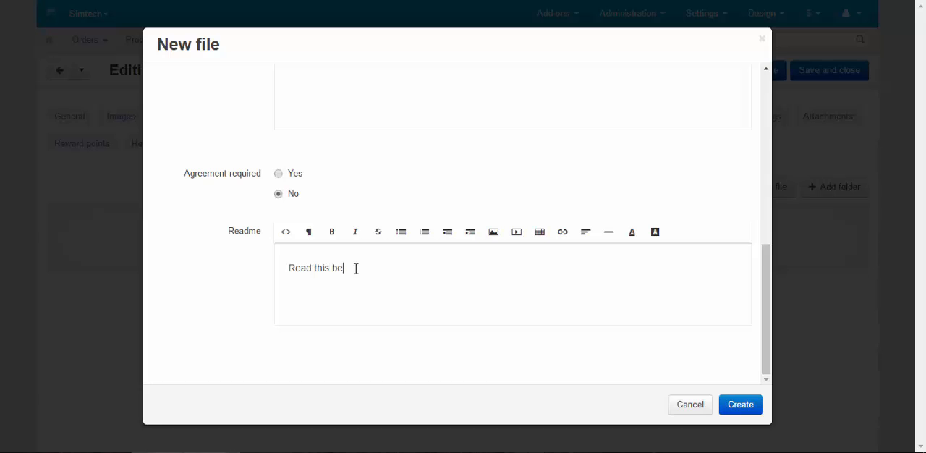
pyautogui.write('fore buyin')
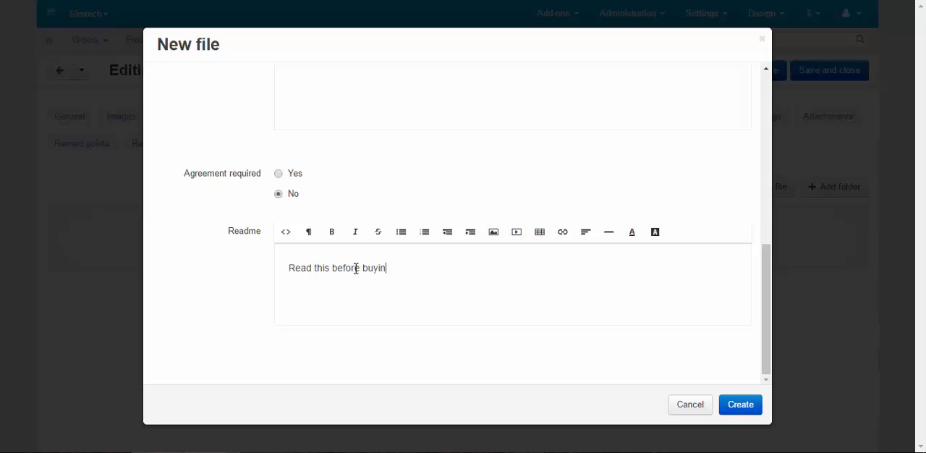
pyautogui.write('g!')
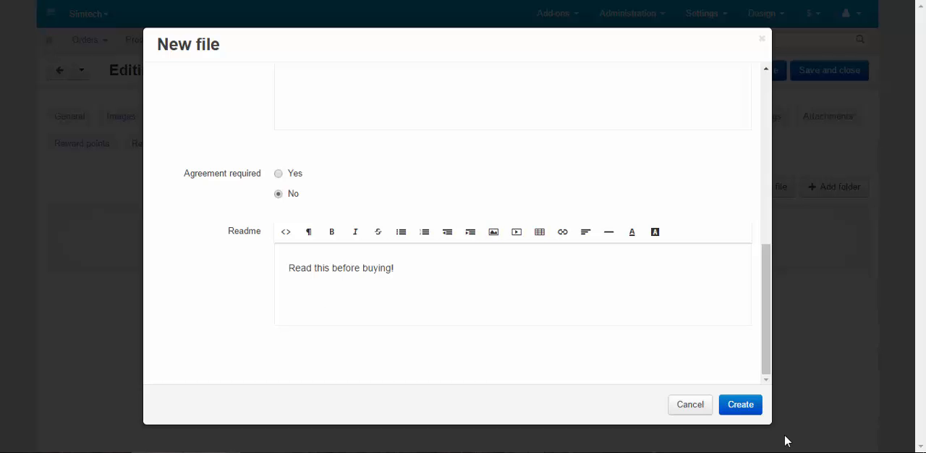
pyautogui.click(740, 404)
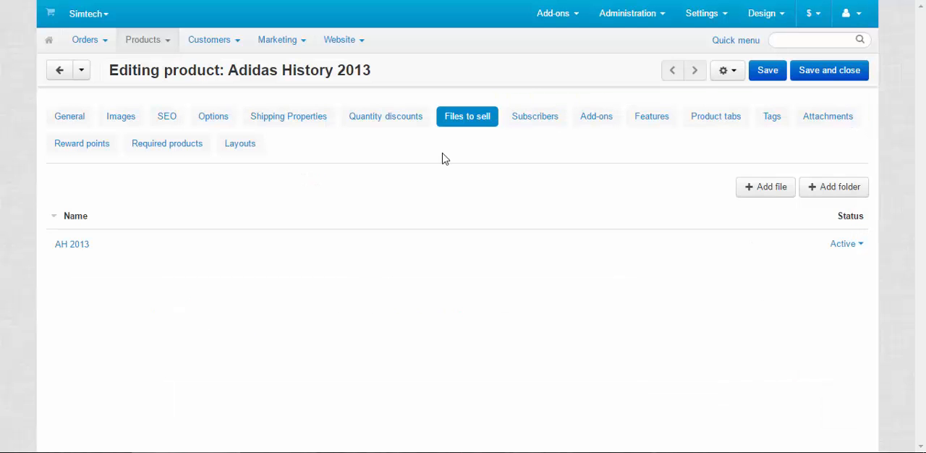
pyautogui.moveTo(597, 179)
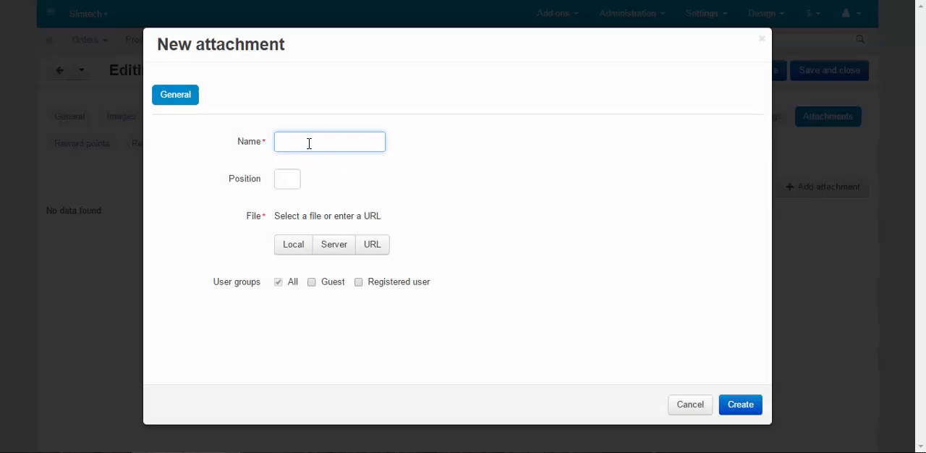
# Create attachment 'Adidas History 2012' at position 2 using gb_2012_en.pdf.
pyautogui.write('Adidas History 2012')
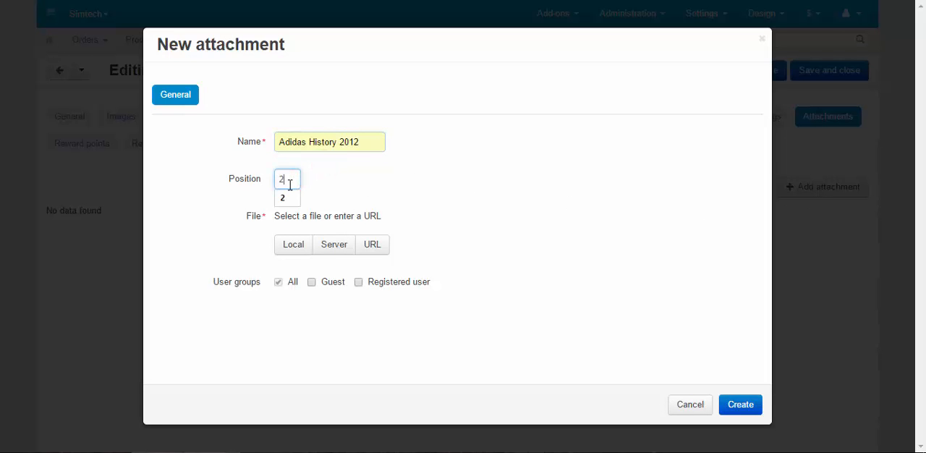
pyautogui.click(293, 244)
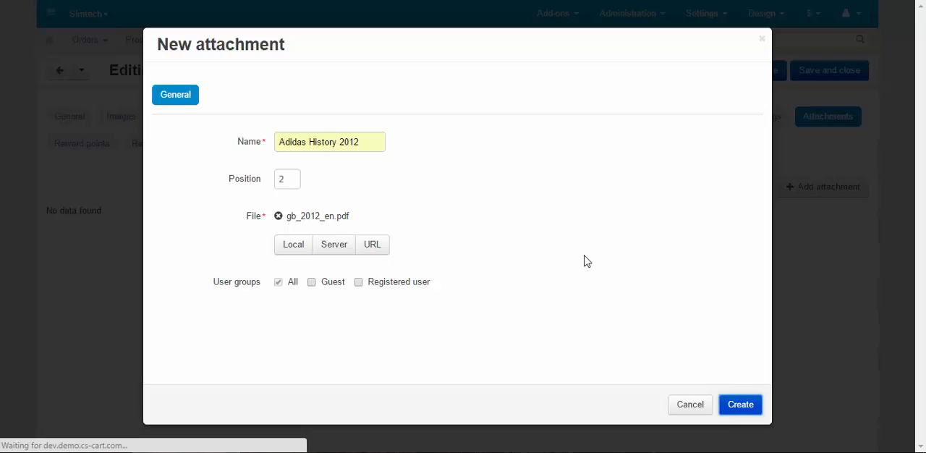
pyautogui.click(740, 404)
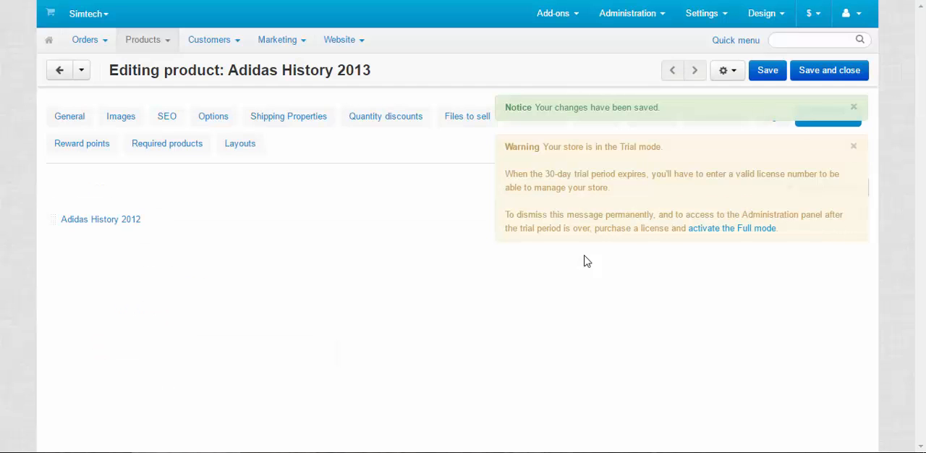
pyautogui.click(852, 146)
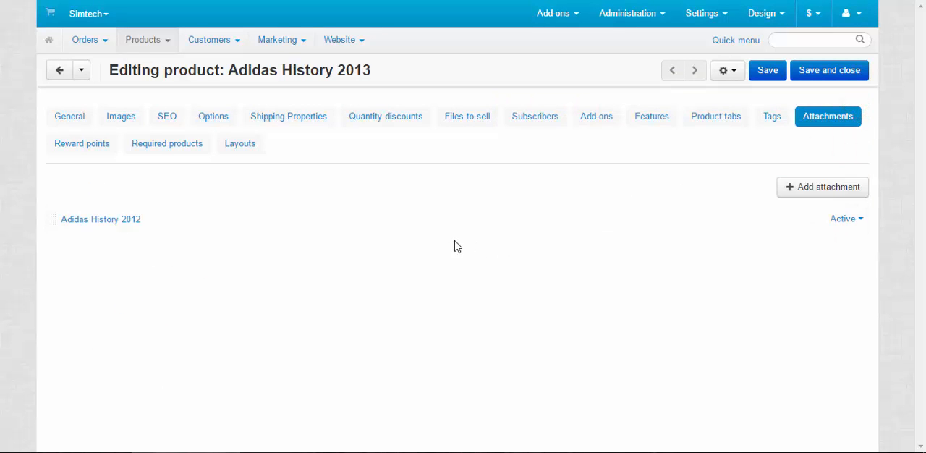
pyautogui.moveTo(697, 122)
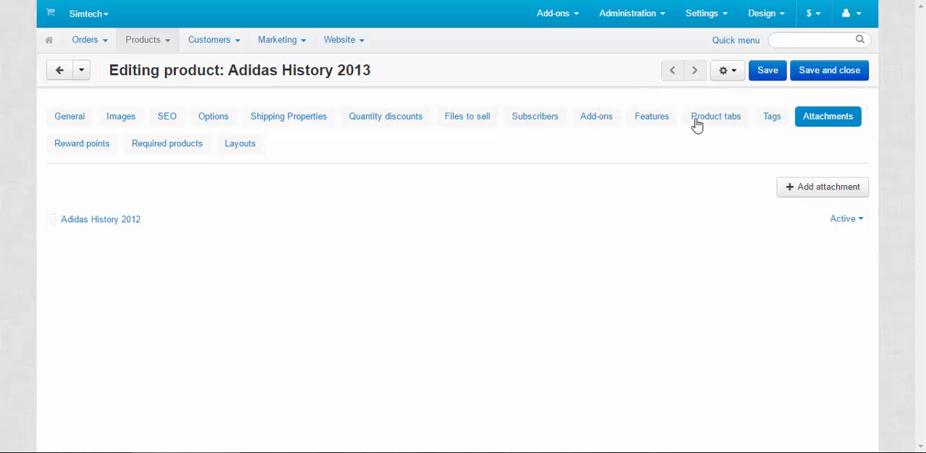
# Preview Adidas History 2013 on the storefront via the gear menu.
pyautogui.click(727, 71)
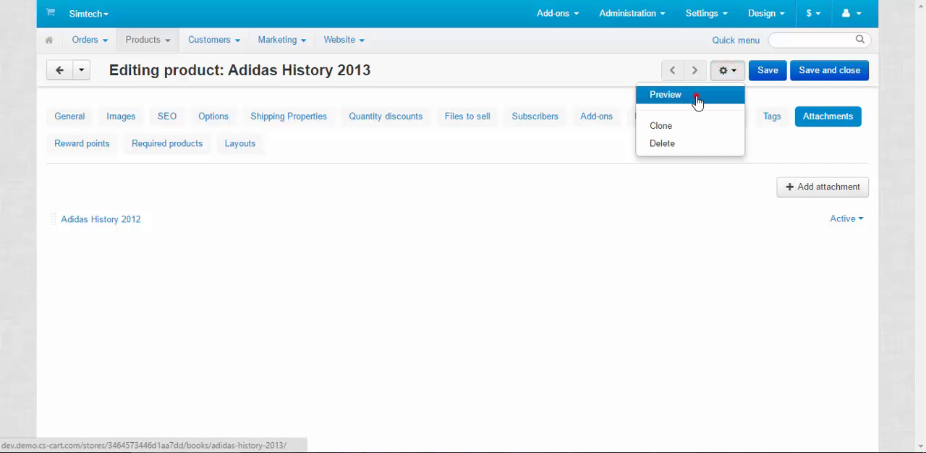
pyautogui.click(664, 94)
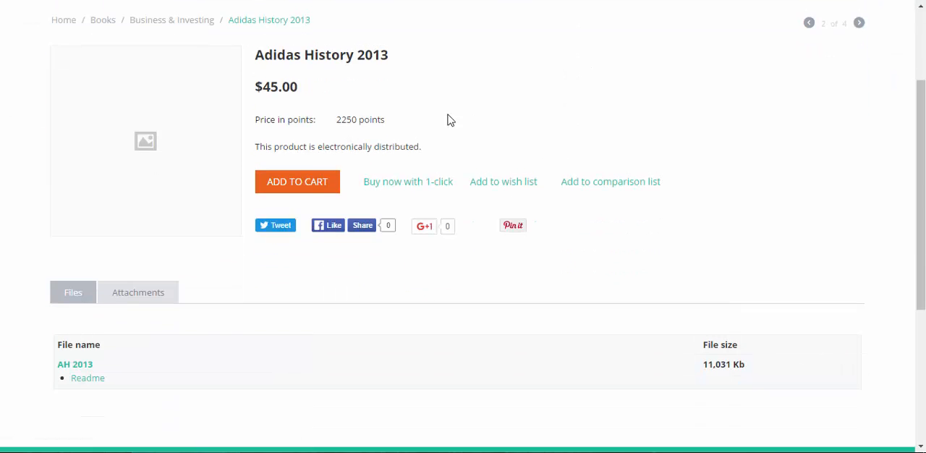
pyautogui.moveTo(248, 87)
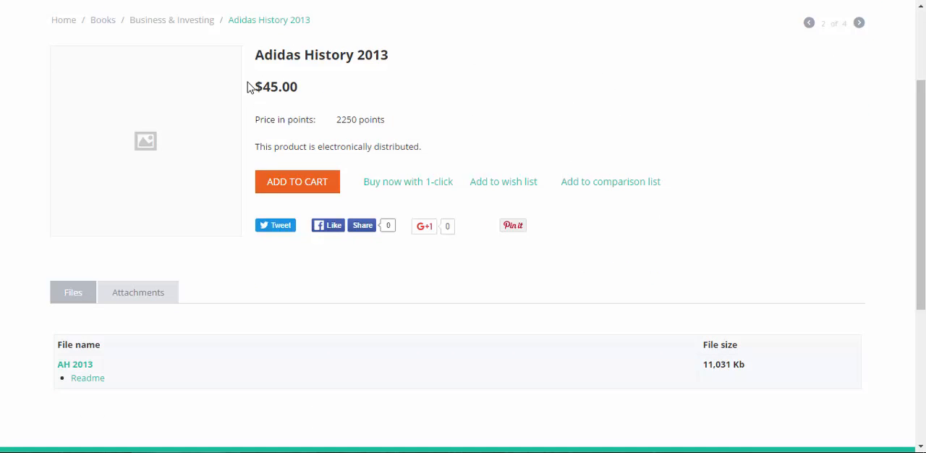
# Download the AH 2013 file from the product page and open the PDF.
pyautogui.tripleClick(337, 146)
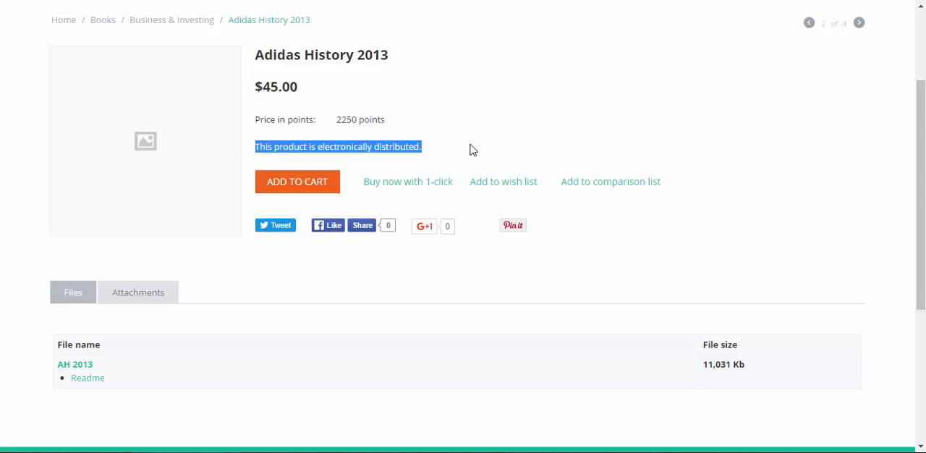
pyautogui.scroll(-3)
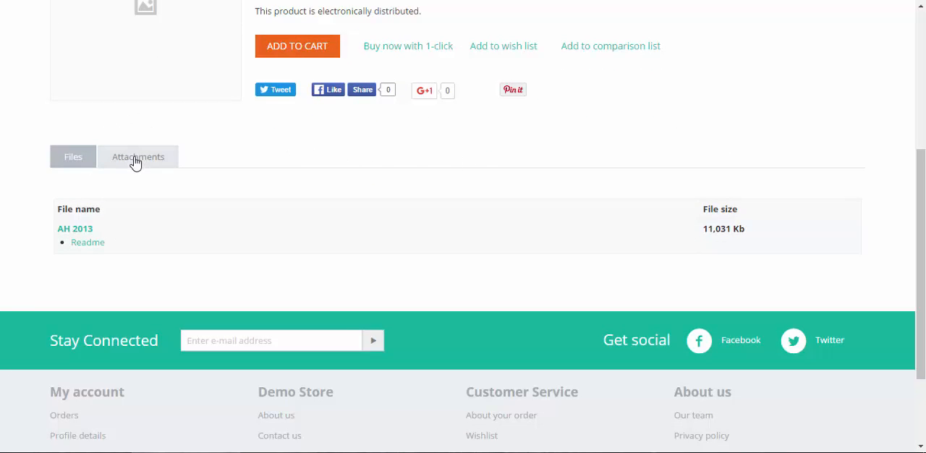
pyautogui.moveTo(74, 232)
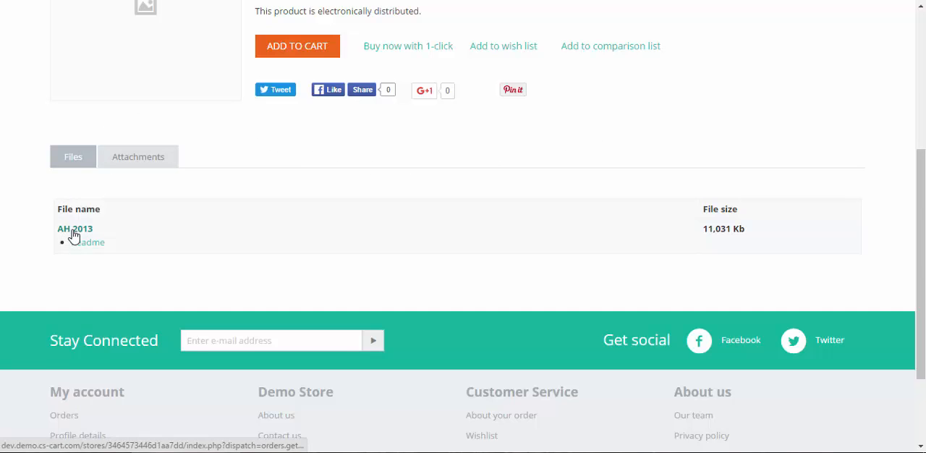
pyautogui.click(74, 229)
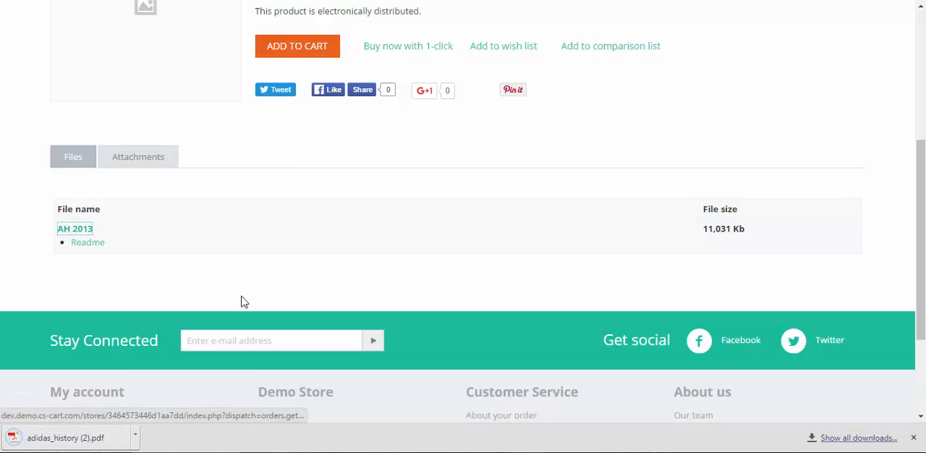
pyautogui.click(75, 228)
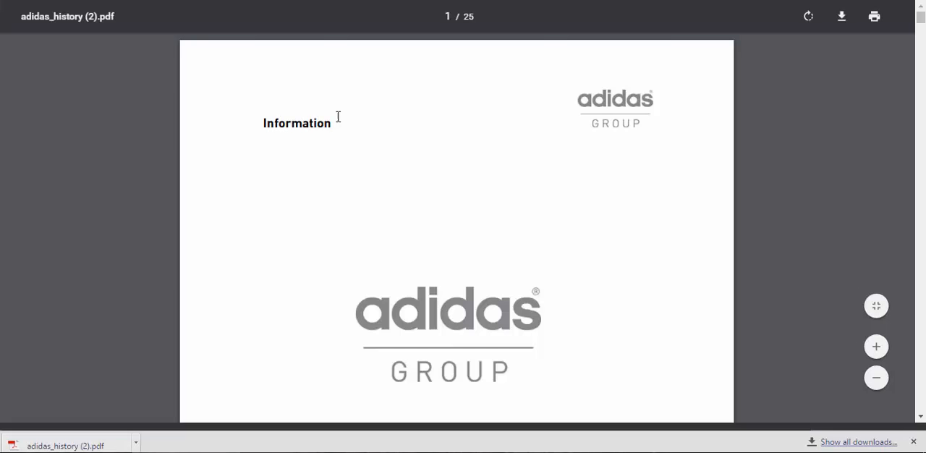
# Scroll through page 1 of the downloaded Adidas Group PDF.
pyautogui.scroll(-3)
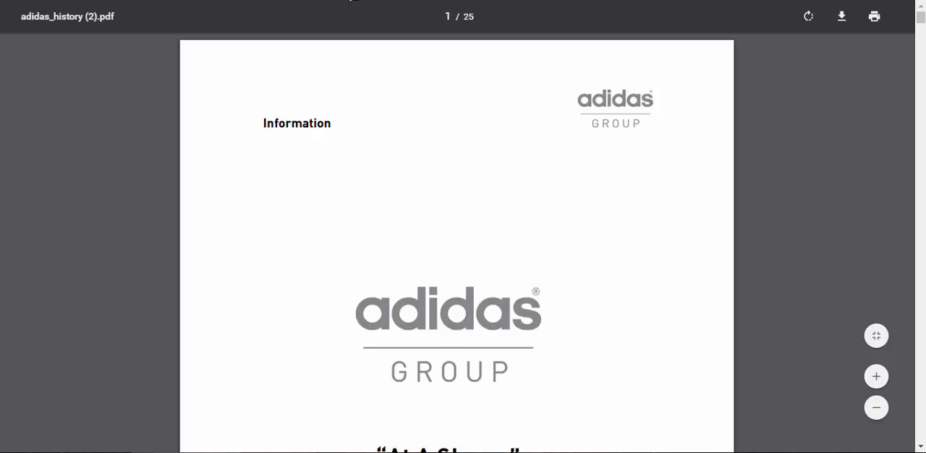
pyautogui.moveTo(553, 182)
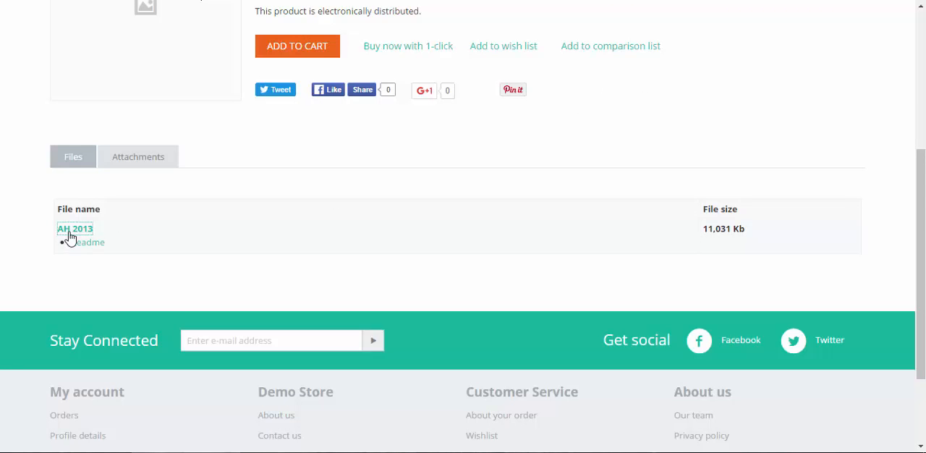
# Toggle the AH 2013 readme, download the Adidas History 2012 attachment, then show downloadable files.
pyautogui.click(75, 228)
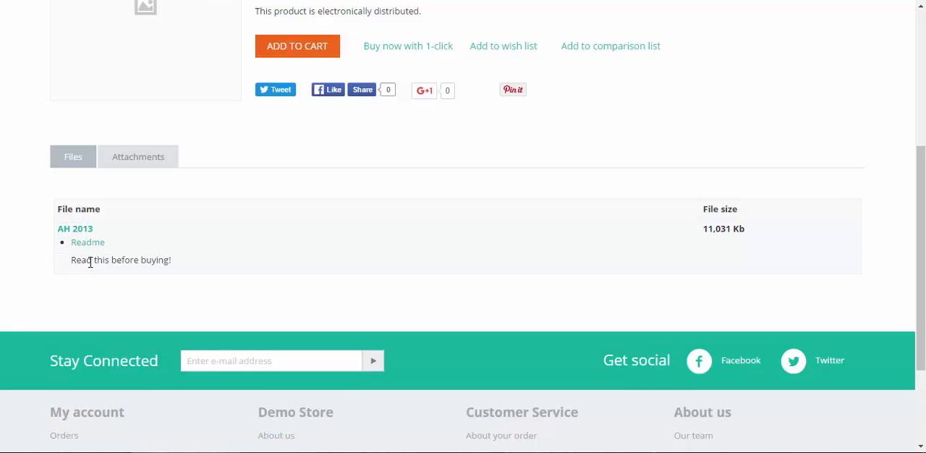
pyautogui.click(88, 242)
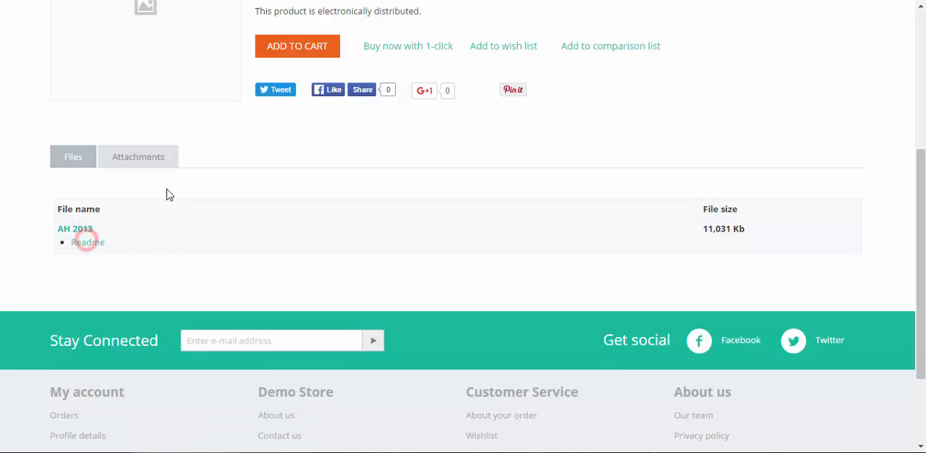
pyautogui.click(138, 156)
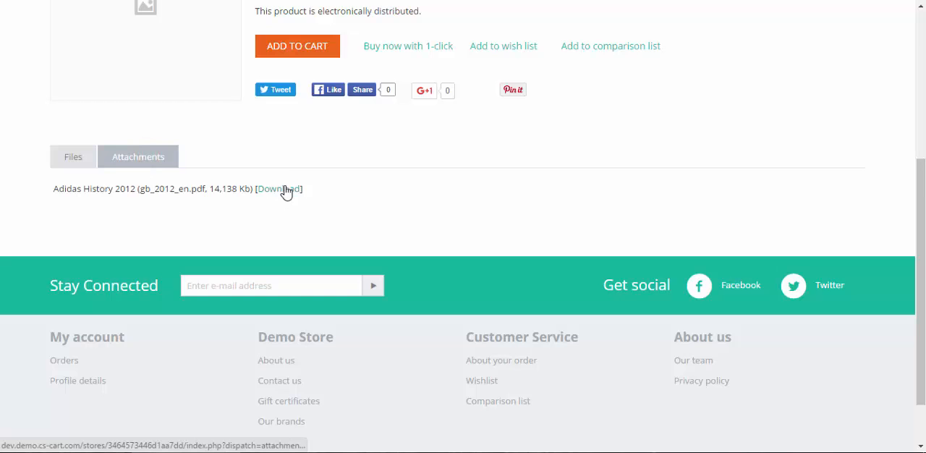
pyautogui.click(278, 189)
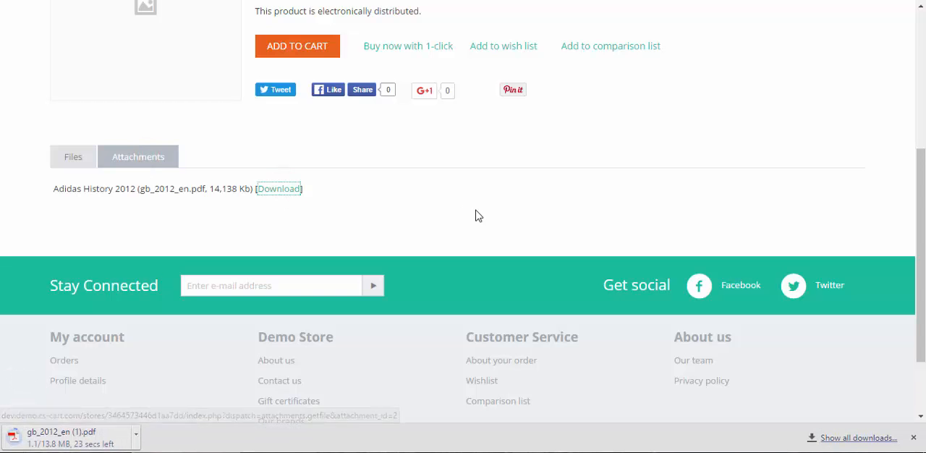
pyautogui.moveTo(398, 205)
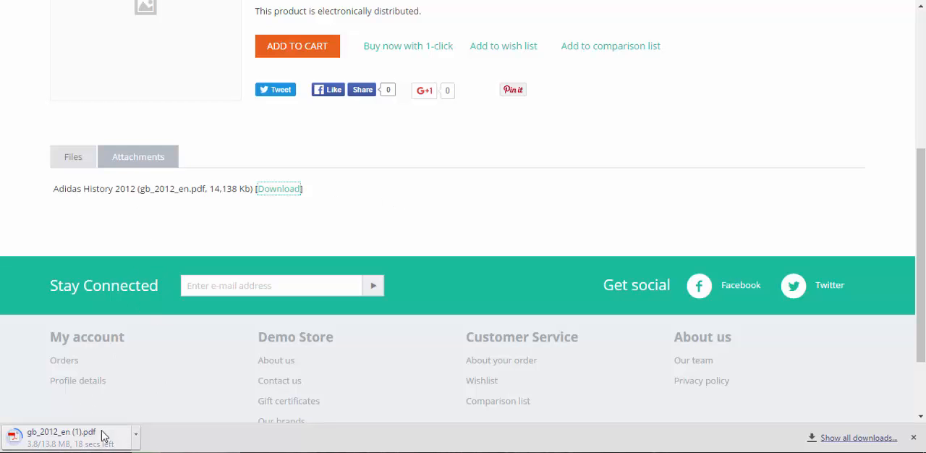
pyautogui.click(72, 156)
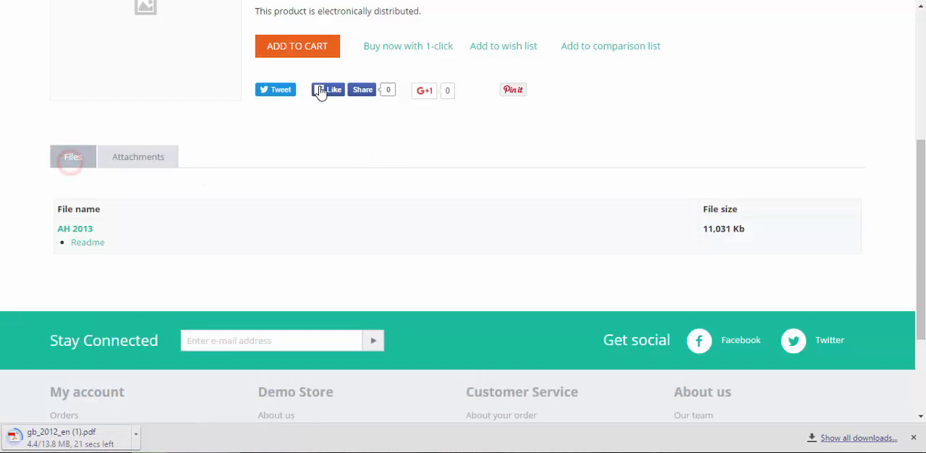
# Buy Adidas History 2013 for $45.00, paying by phone ordering.
pyautogui.click(297, 45)
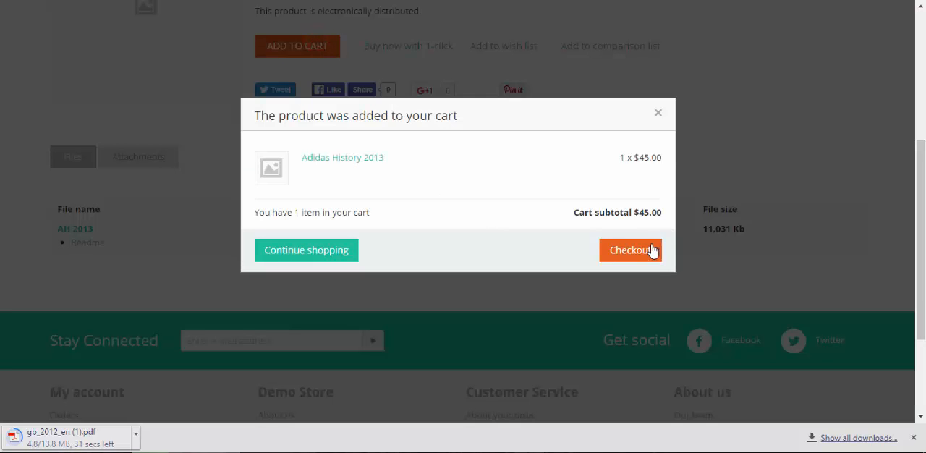
pyautogui.click(630, 250)
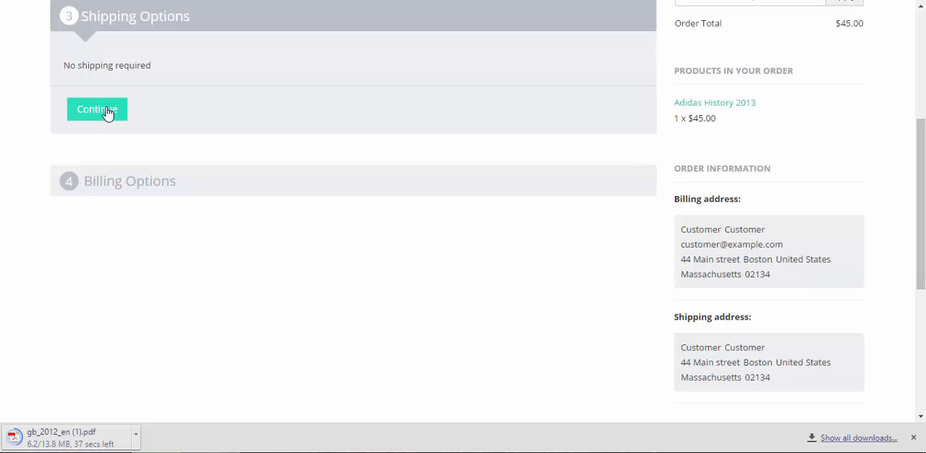
pyautogui.click(97, 109)
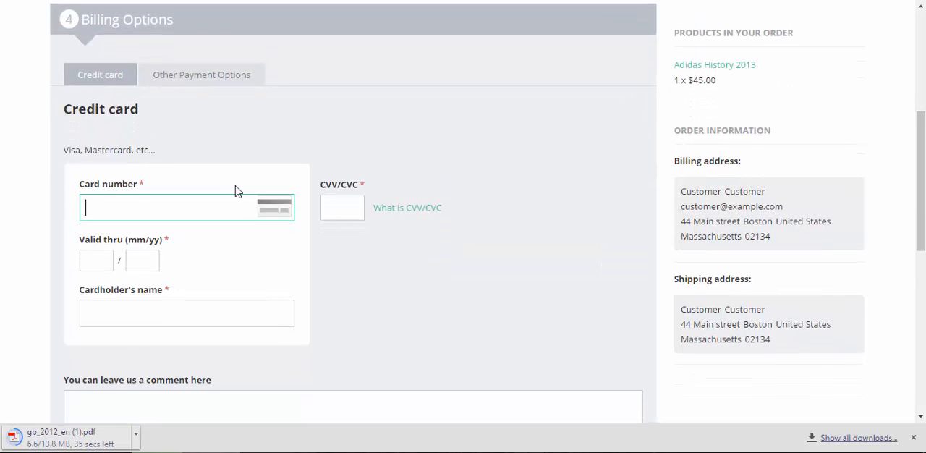
pyautogui.click(201, 75)
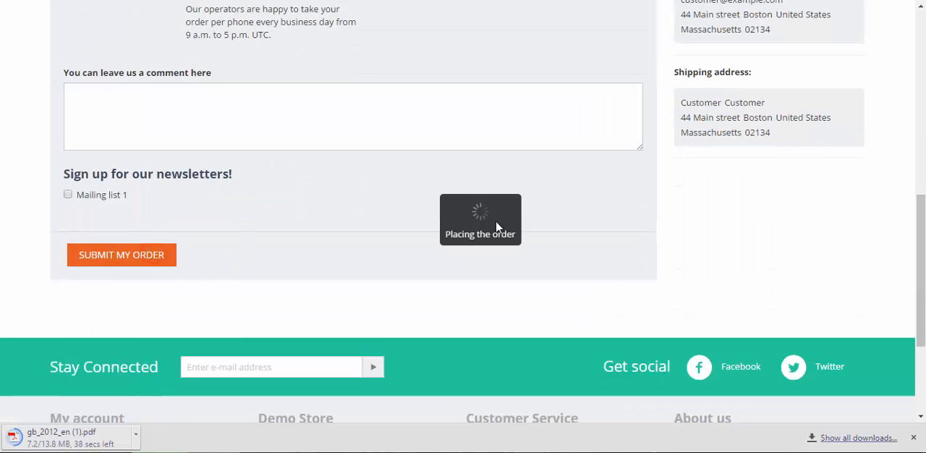
pyautogui.click(121, 255)
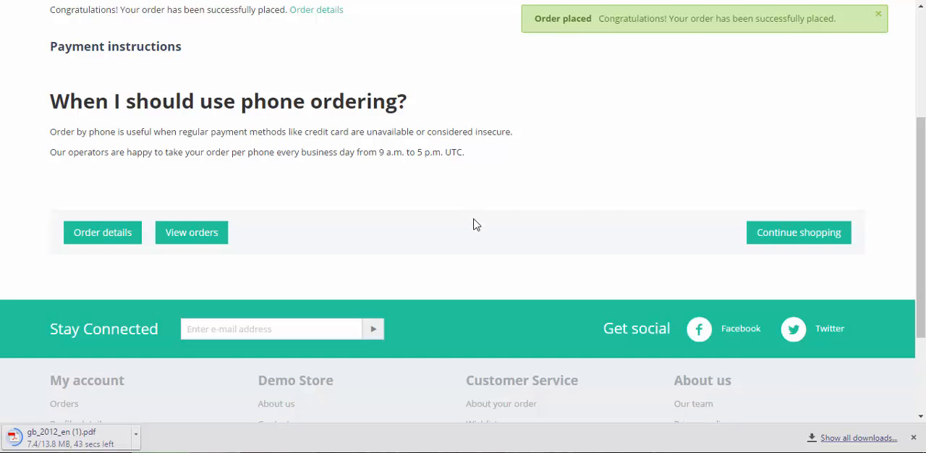
pyautogui.moveTo(191, 232)
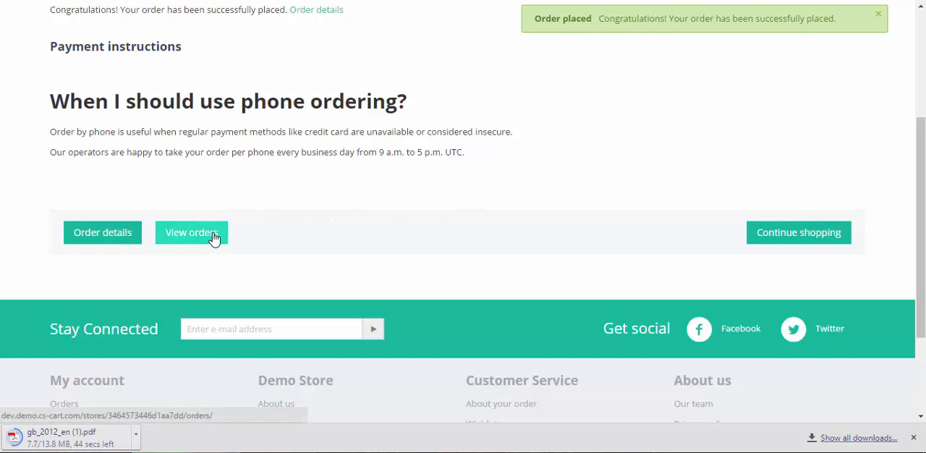
# Open order #99 from the orders list and go to its downloads.
pyautogui.click(191, 232)
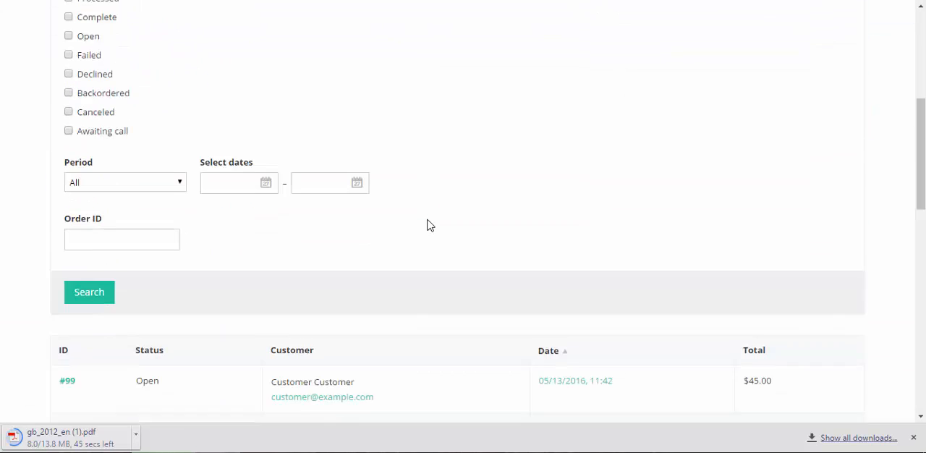
pyautogui.scroll(-3)
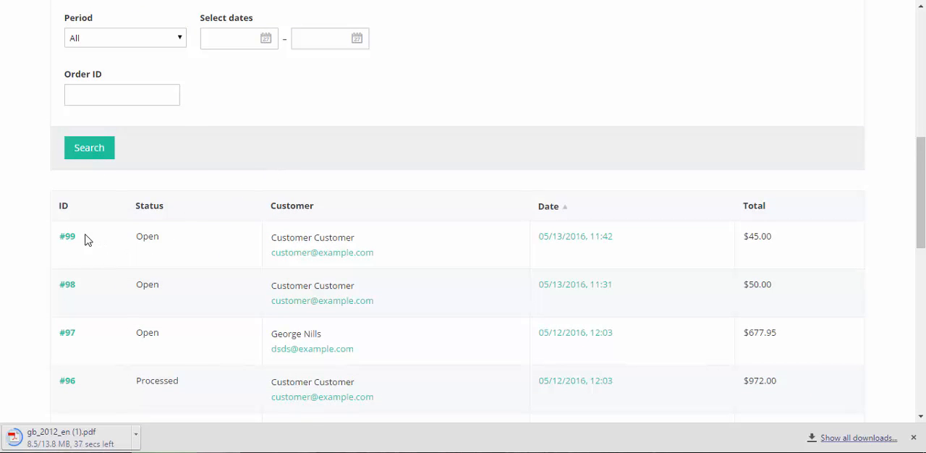
pyautogui.moveTo(68, 237)
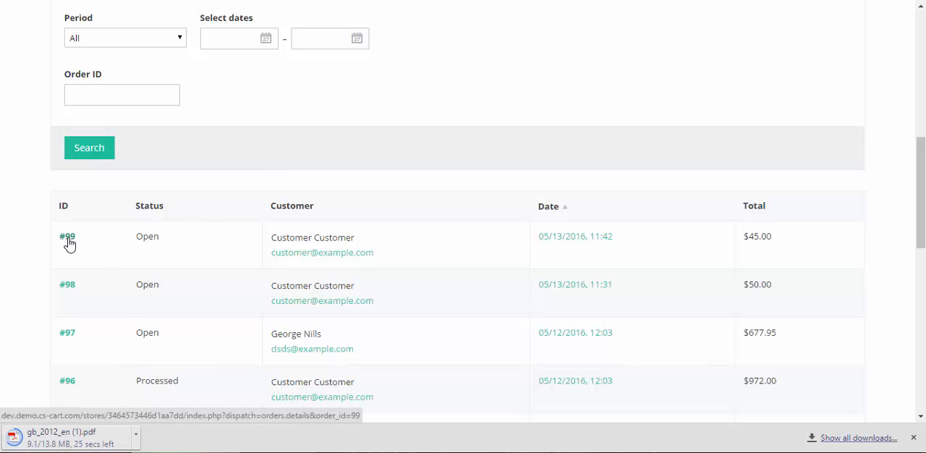
pyautogui.click(68, 237)
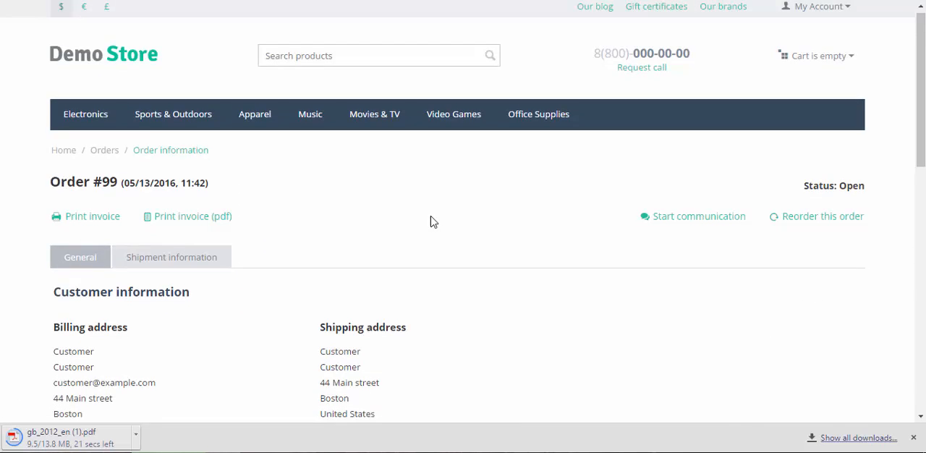
pyautogui.scroll(-3)
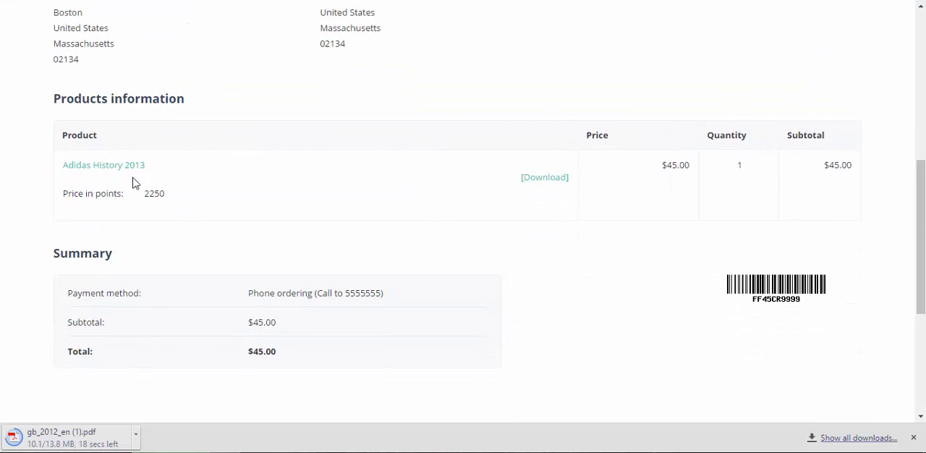
pyautogui.moveTo(335, 201)
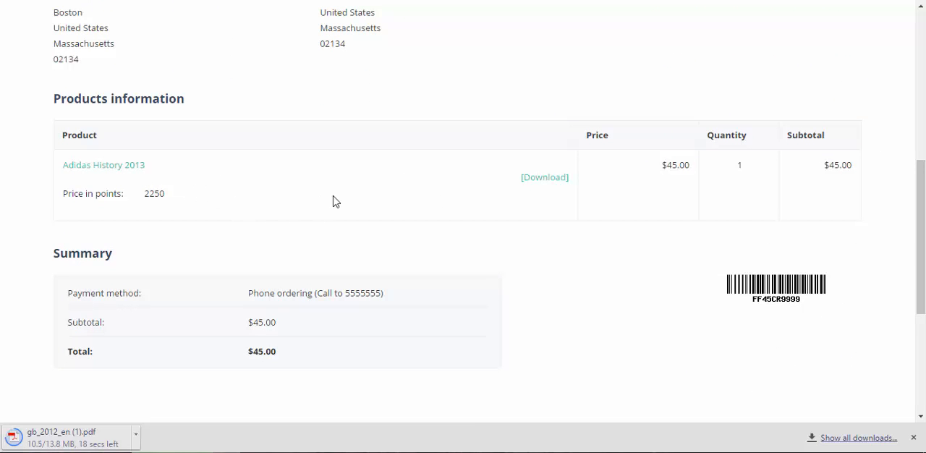
pyautogui.moveTo(598, 125)
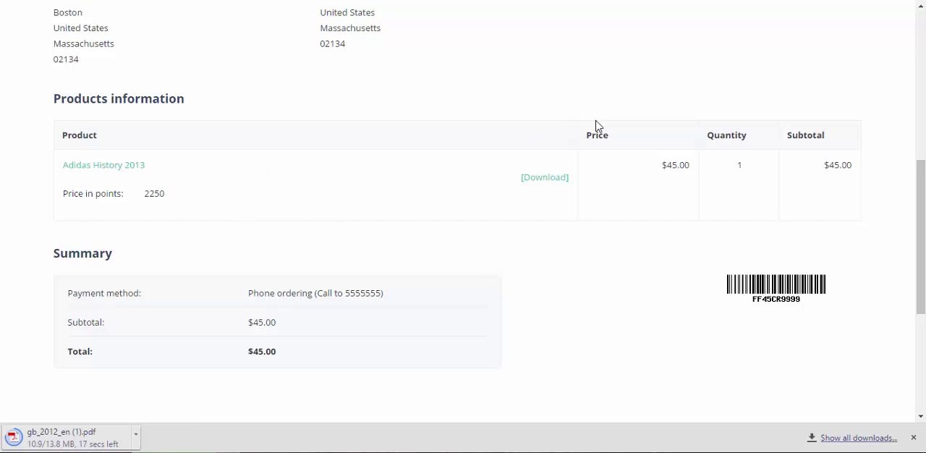
pyautogui.click(544, 177)
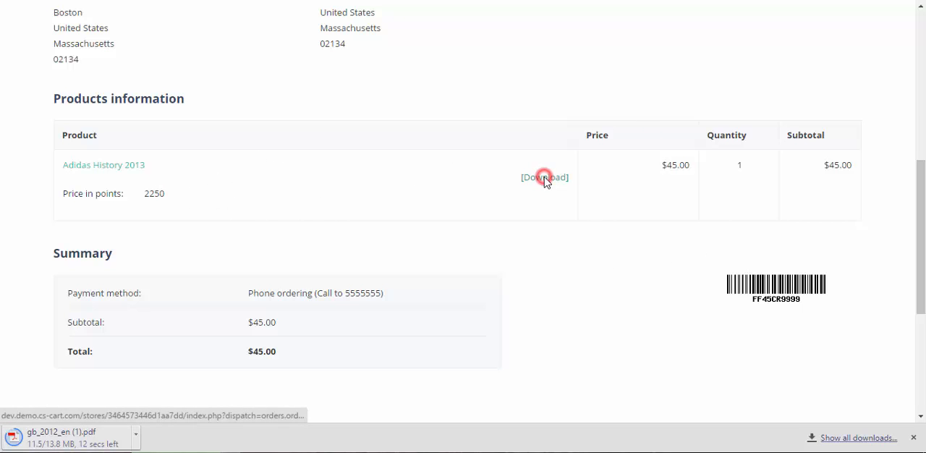
pyautogui.click(544, 178)
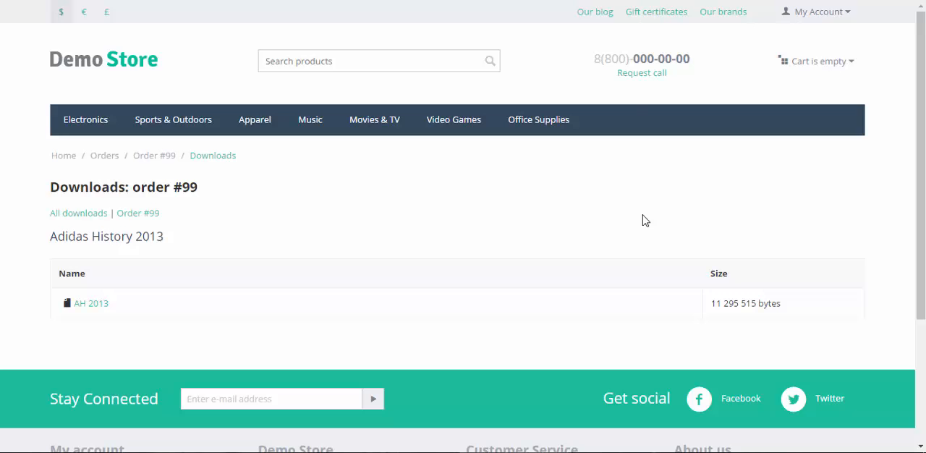
pyautogui.moveTo(91, 303)
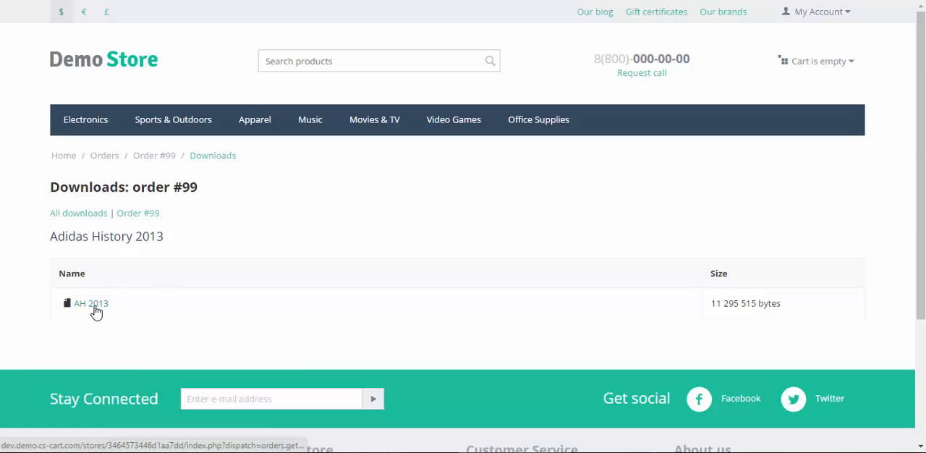
# Download the AH 2013 file from order #99 and open the 264-page PDF.
pyautogui.click(91, 304)
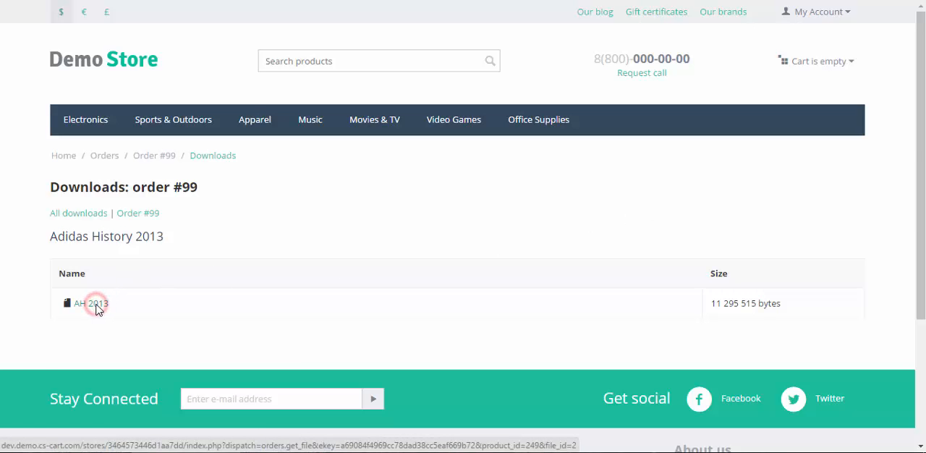
pyautogui.click(91, 303)
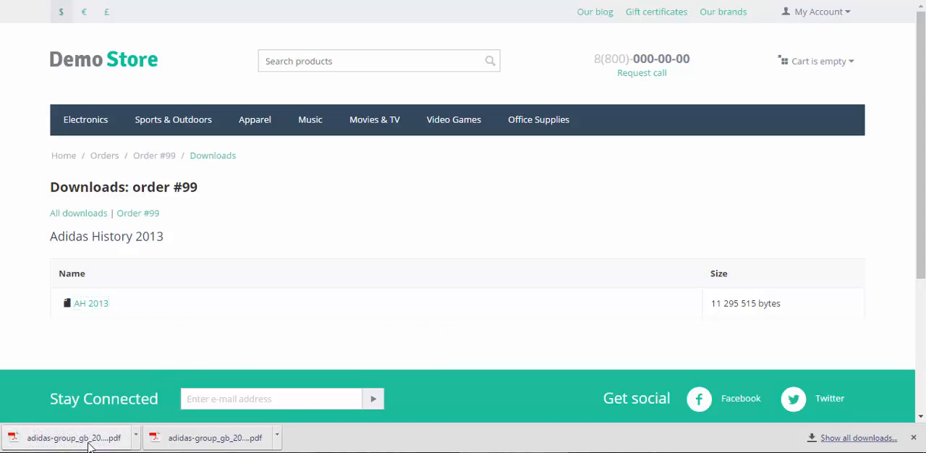
pyautogui.click(68, 437)
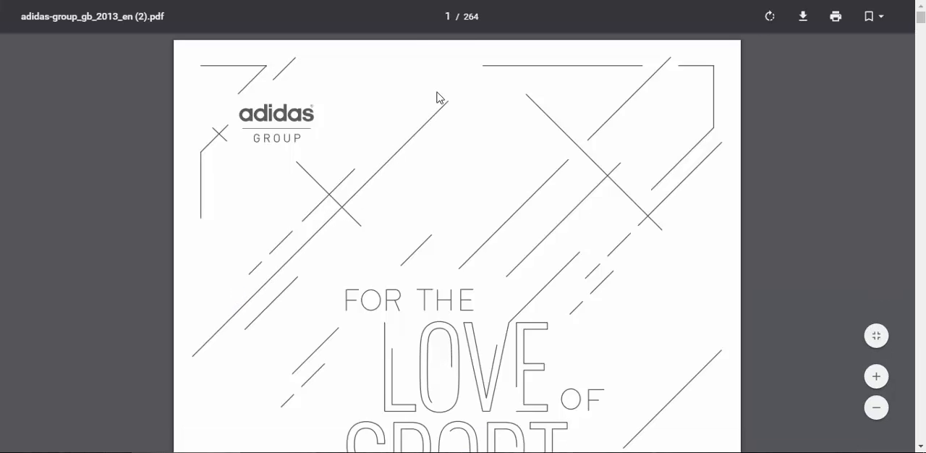
pyautogui.moveTo(453, 86)
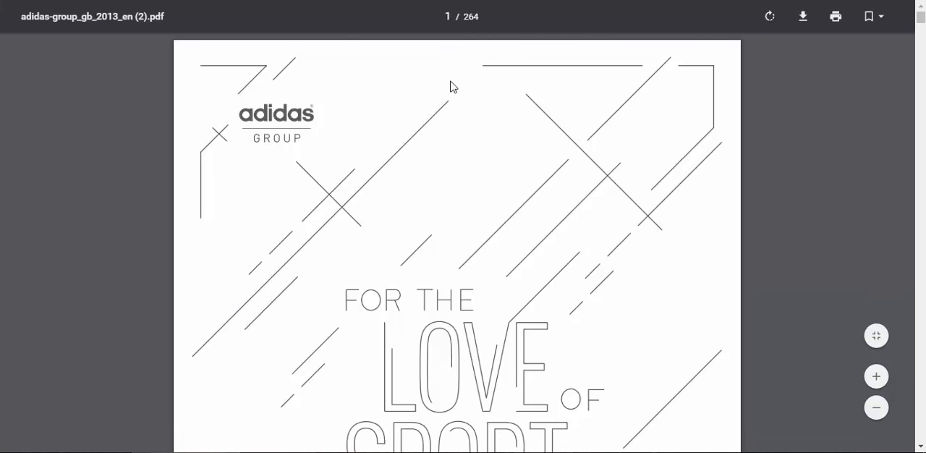
pyautogui.moveTo(226, 76)
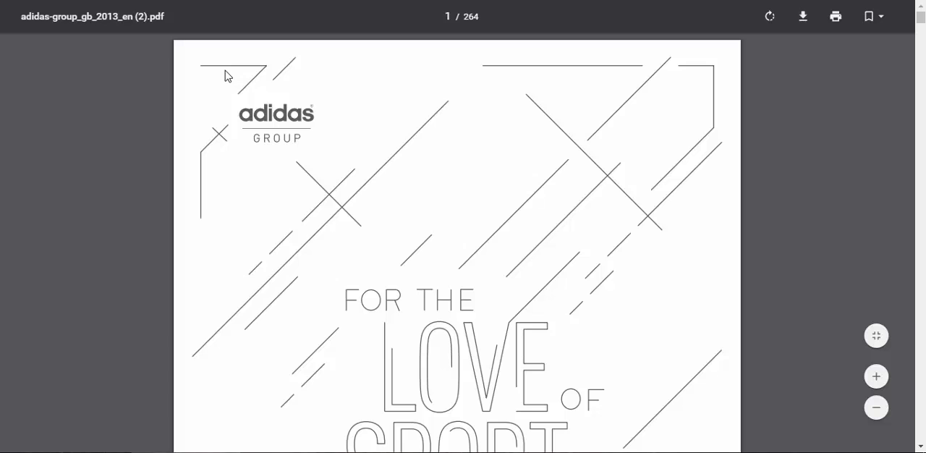